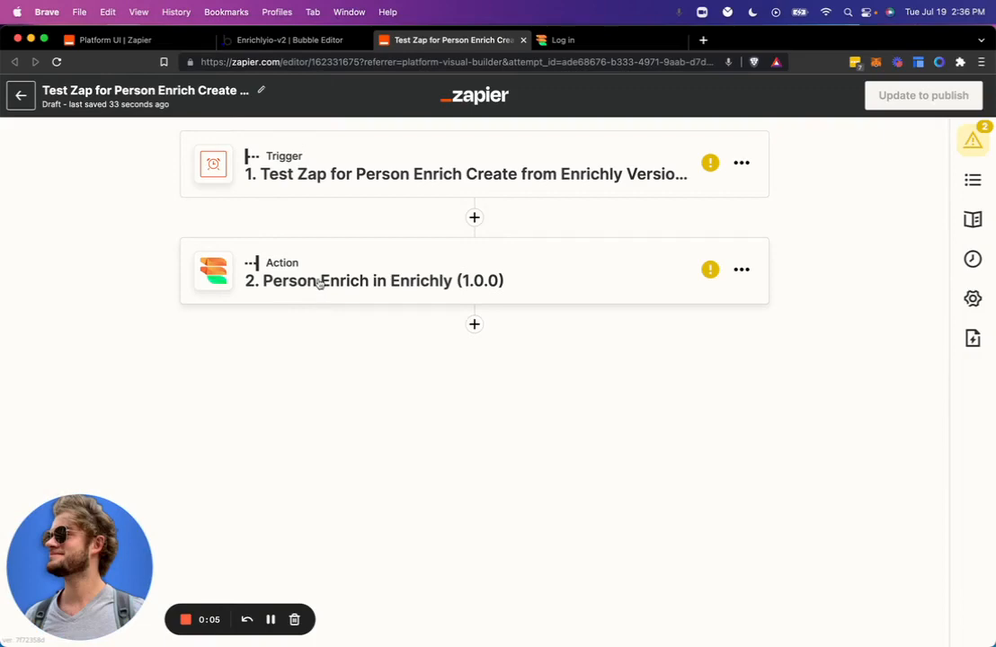
mouse_move(412, 281)
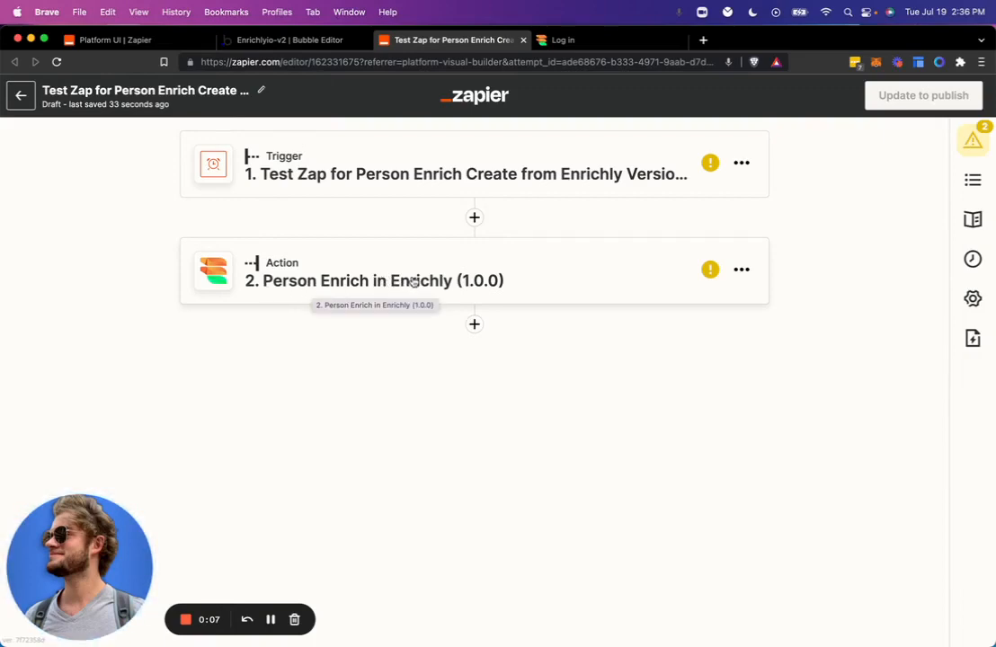
Leave the Zapier editor and bring up the Enrichly login page tab.
left_click(287, 40)
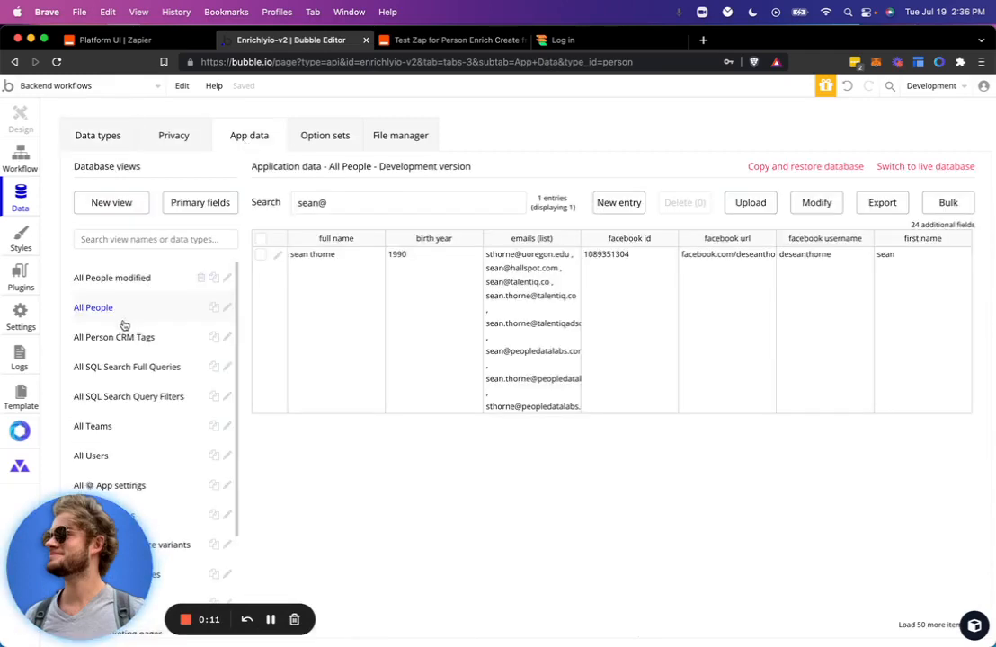
left_click(90, 378)
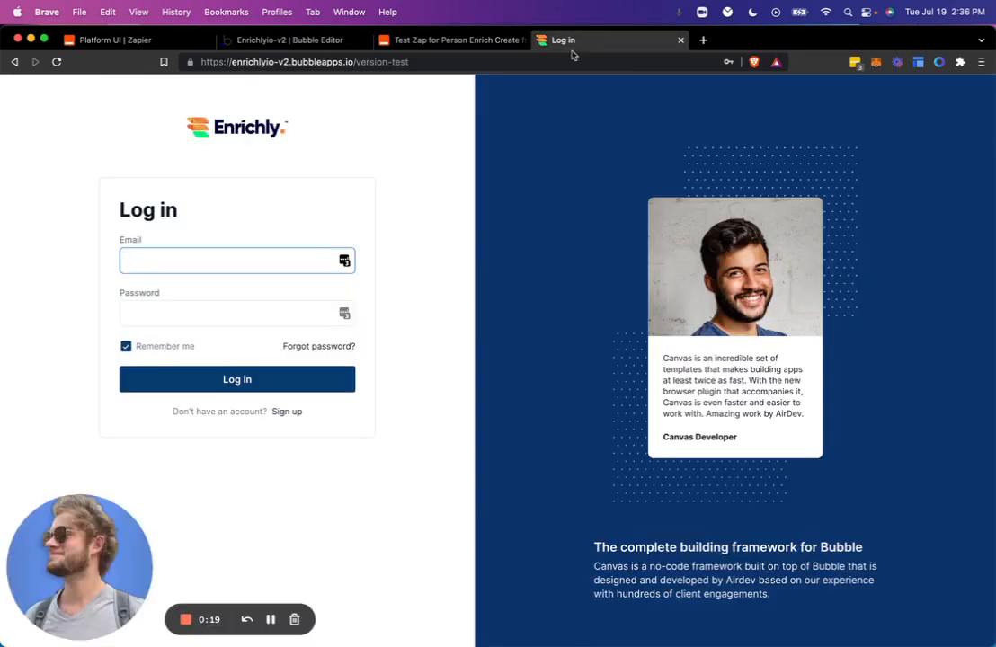
mouse_move(304, 200)
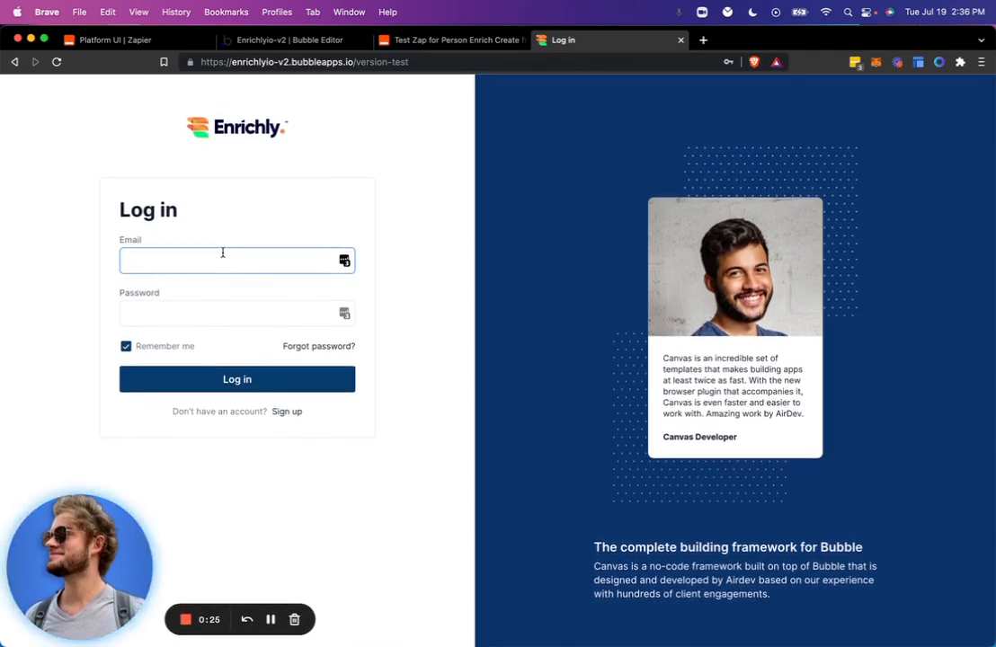
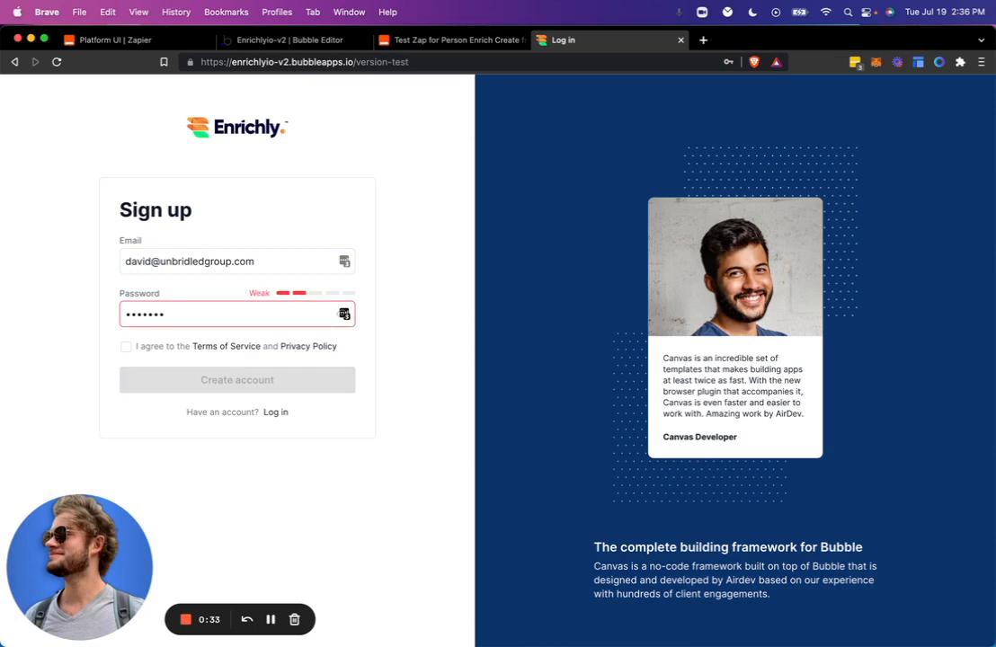
Sign up a new Enrichly account for David with company Unbridled (Test).
type("•")
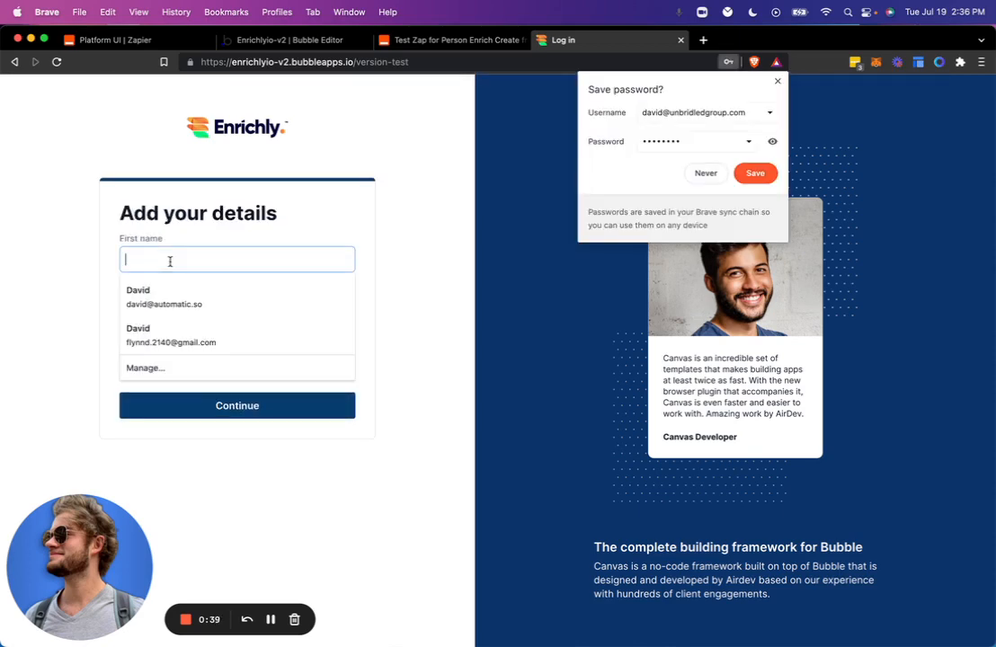
type("David")
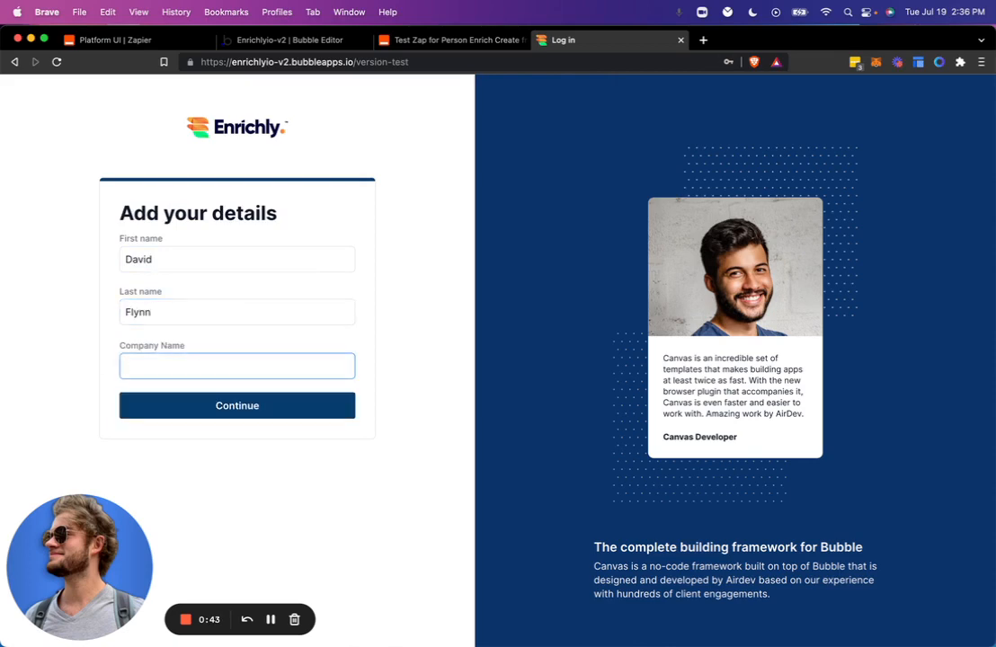
type("Unbridled (Test")
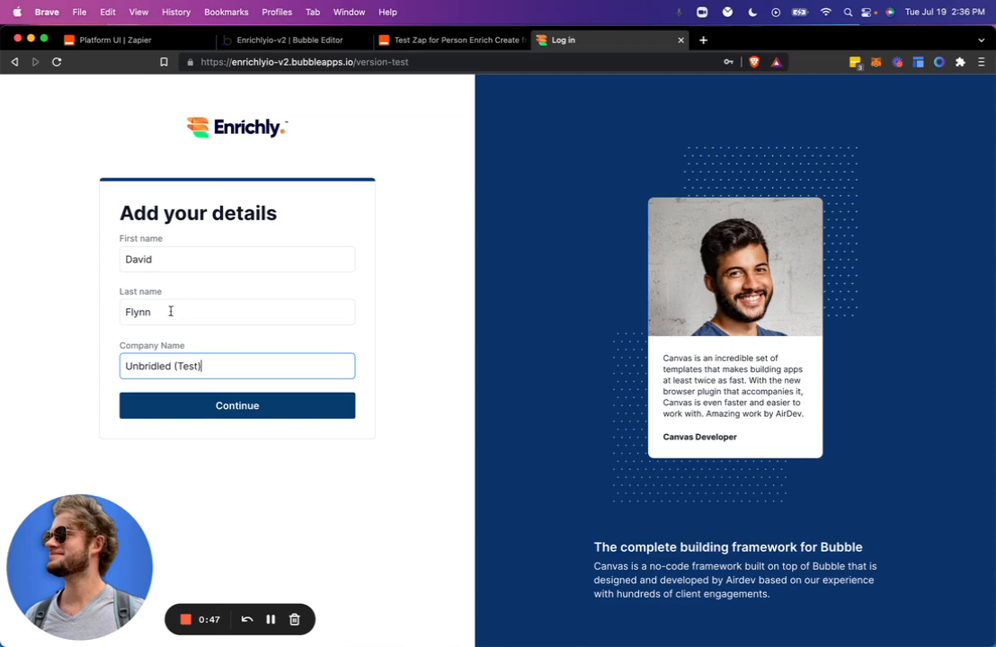
left_click(237, 406)
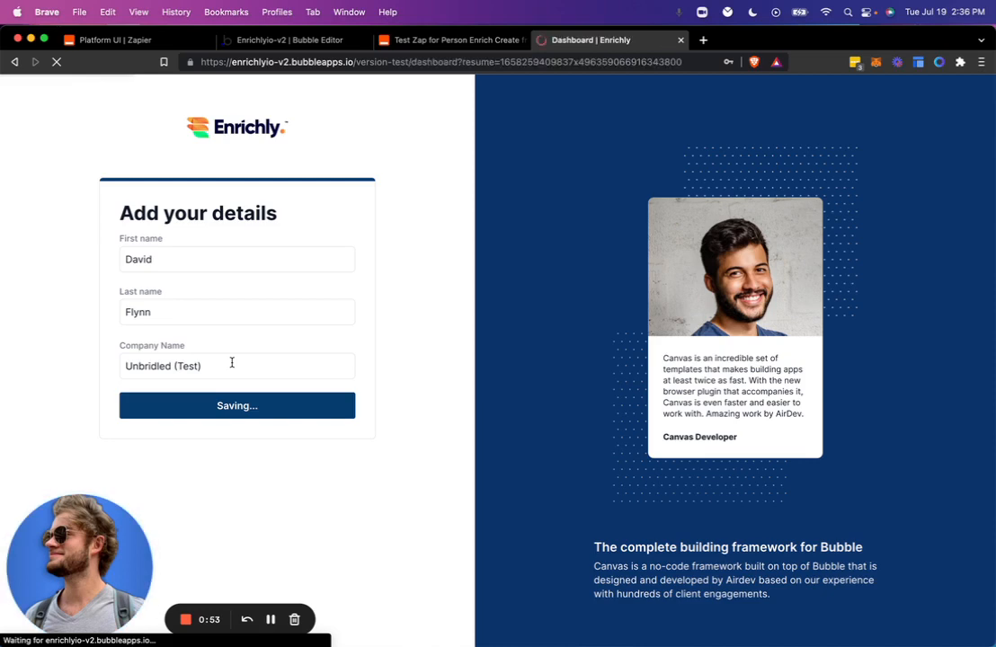
left_click(236, 405)
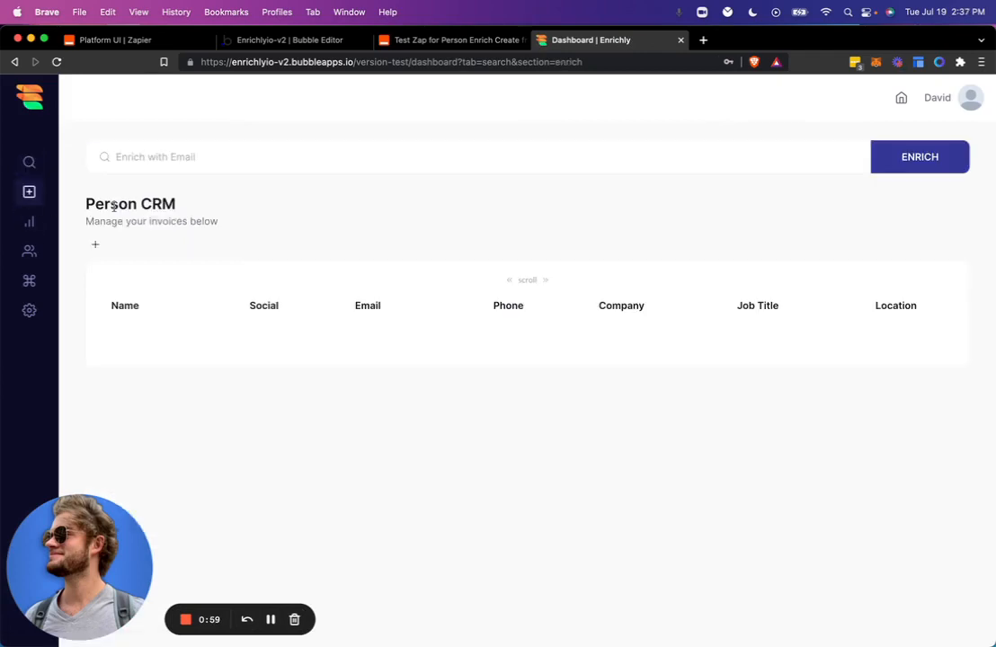
Check Enrichly's empty Person CRM, enrichment and team settings, then return to Zapier.
left_click(29, 252)
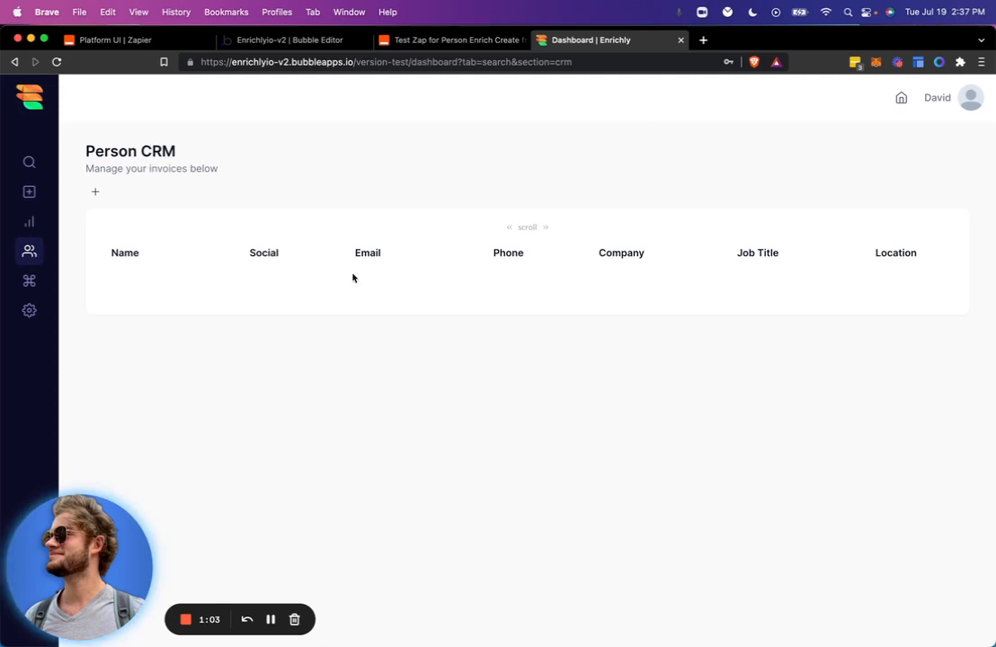
left_click(29, 191)
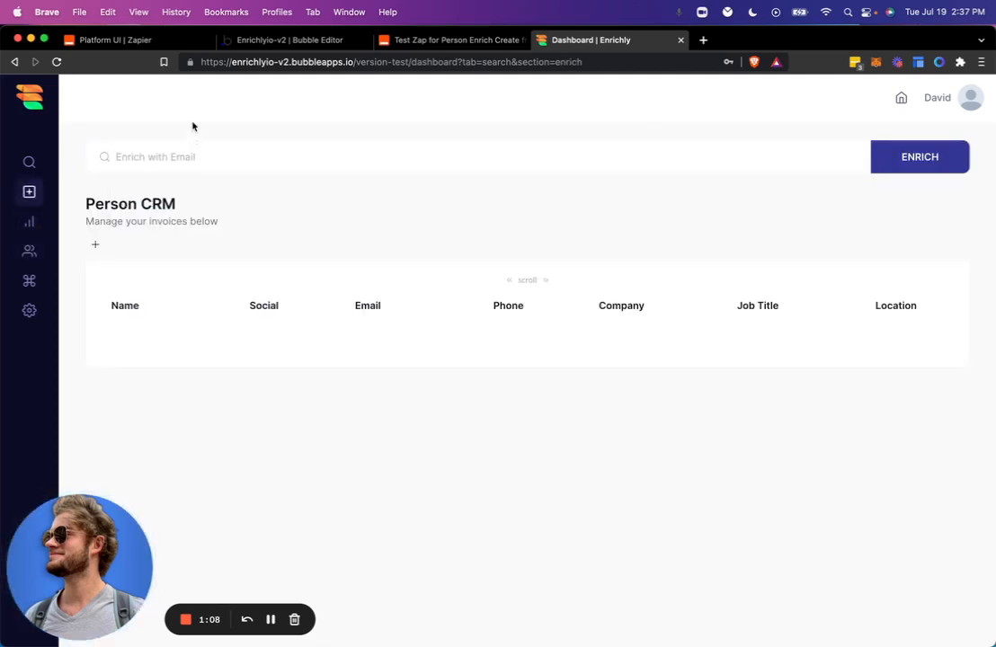
left_click(29, 310)
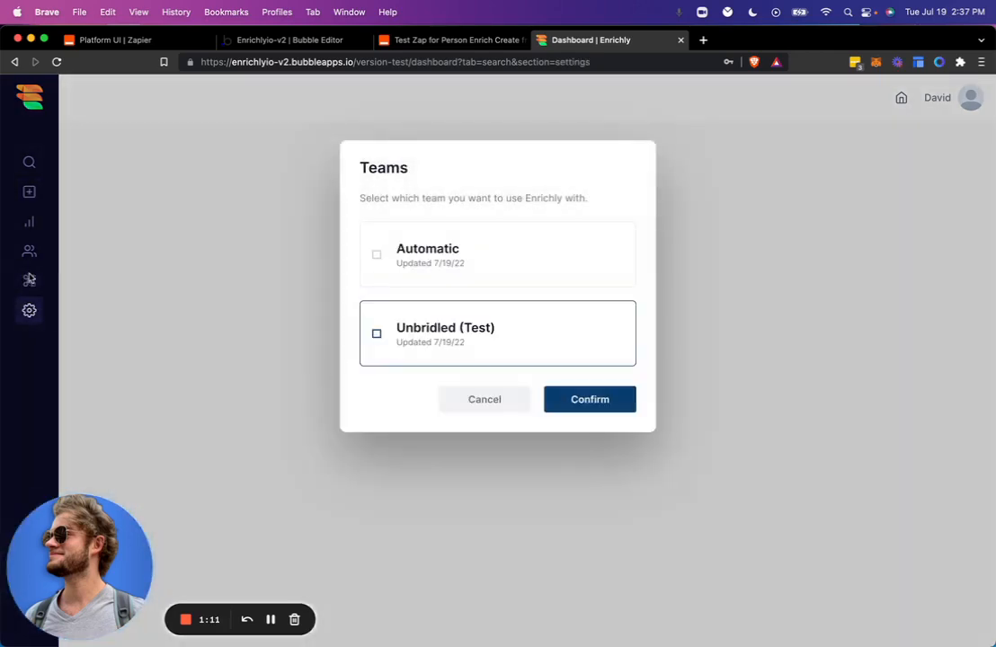
left_click(590, 399)
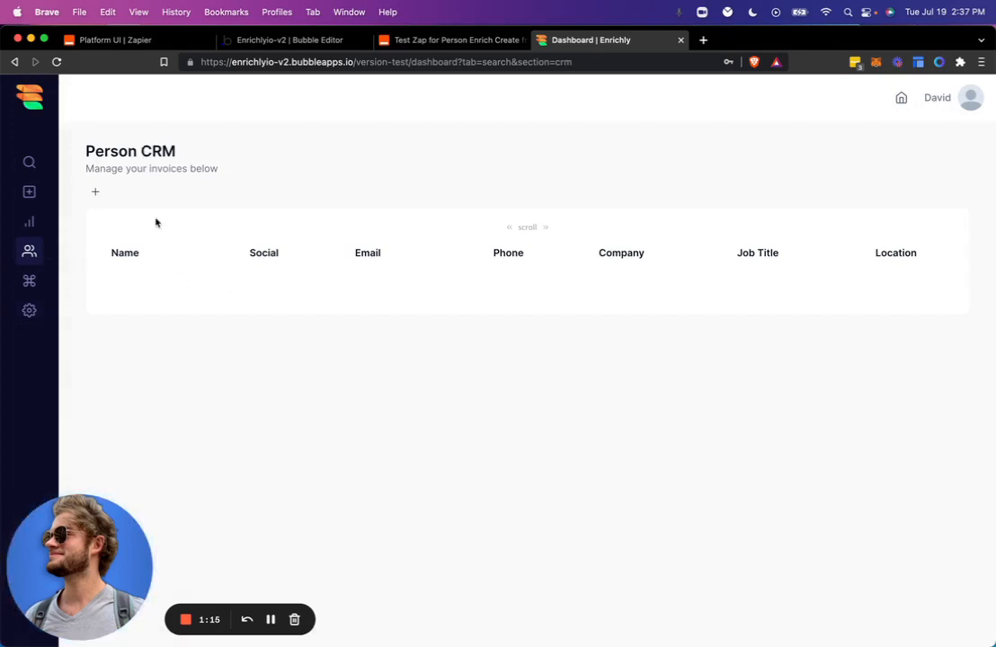
mouse_move(224, 294)
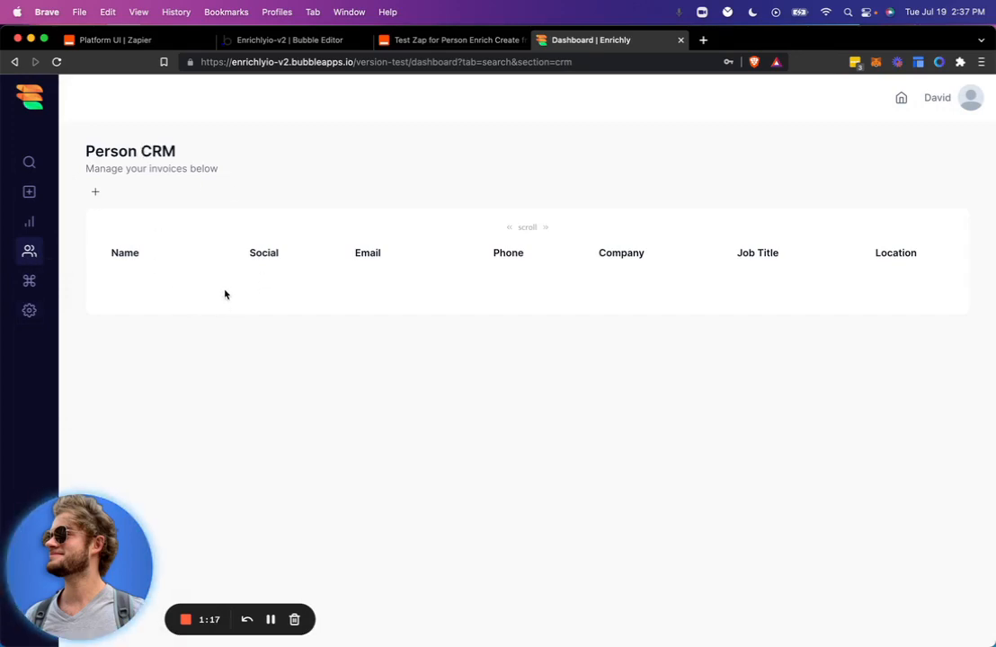
left_click(450, 40)
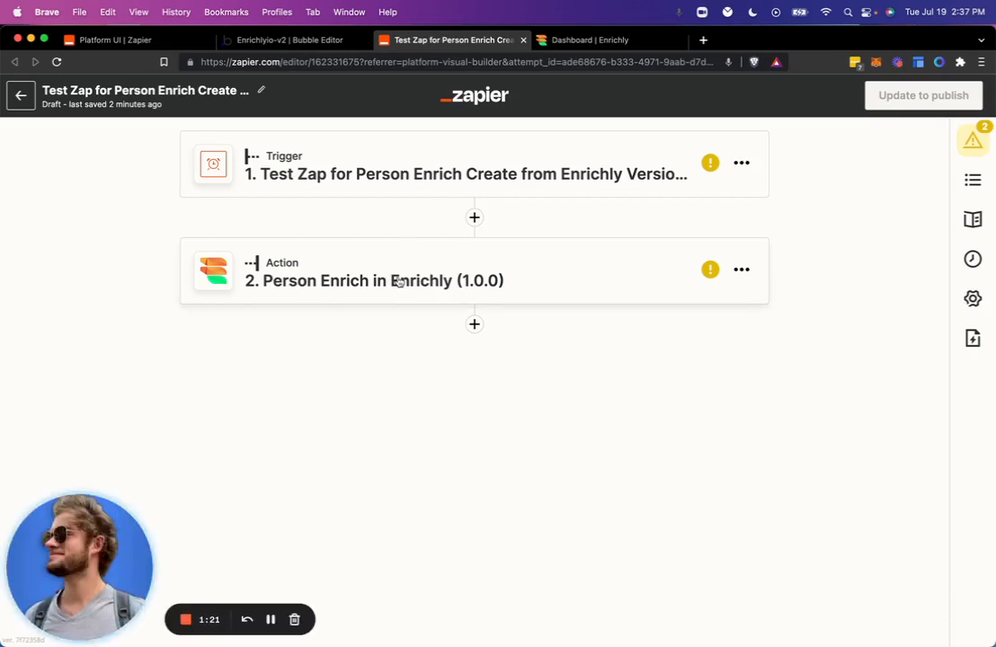
mouse_move(447, 165)
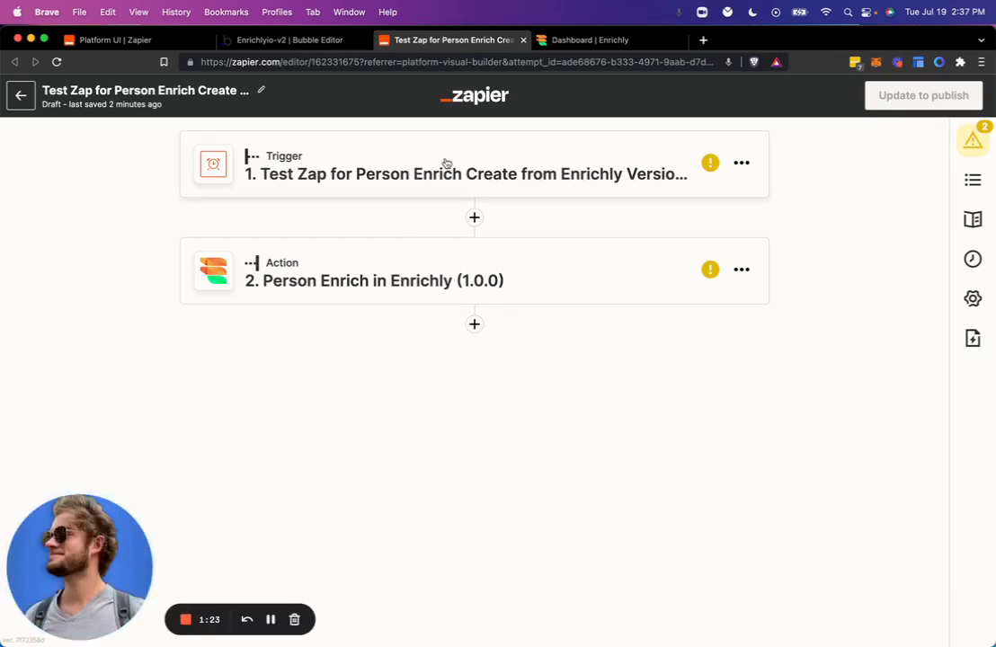
mouse_move(466, 173)
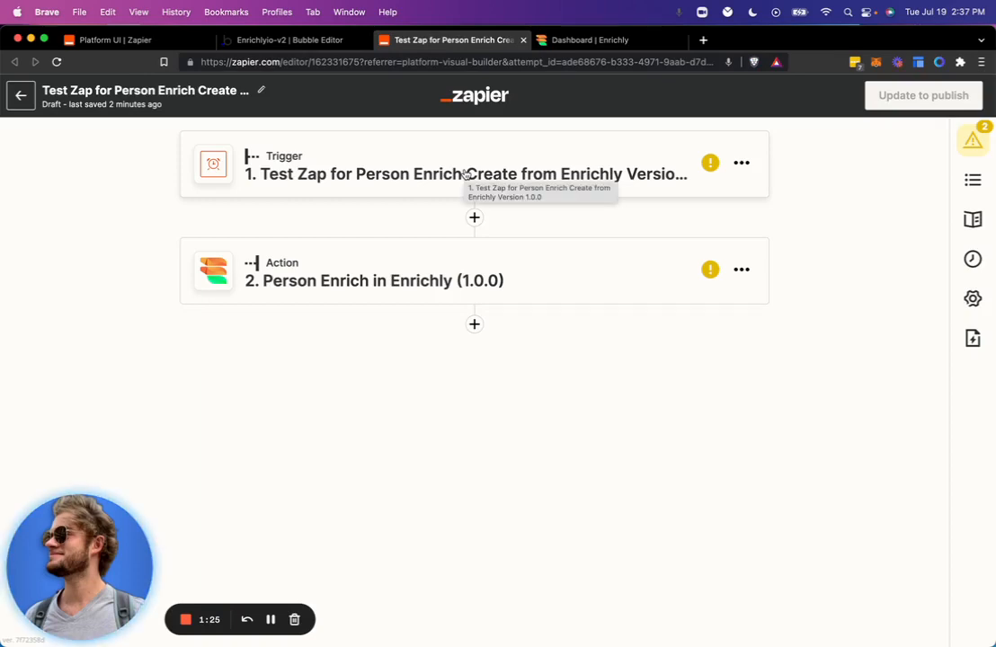
Change the trigger to Calendly's Invitee Created event with the Calendly account selected.
left_click(474, 165)
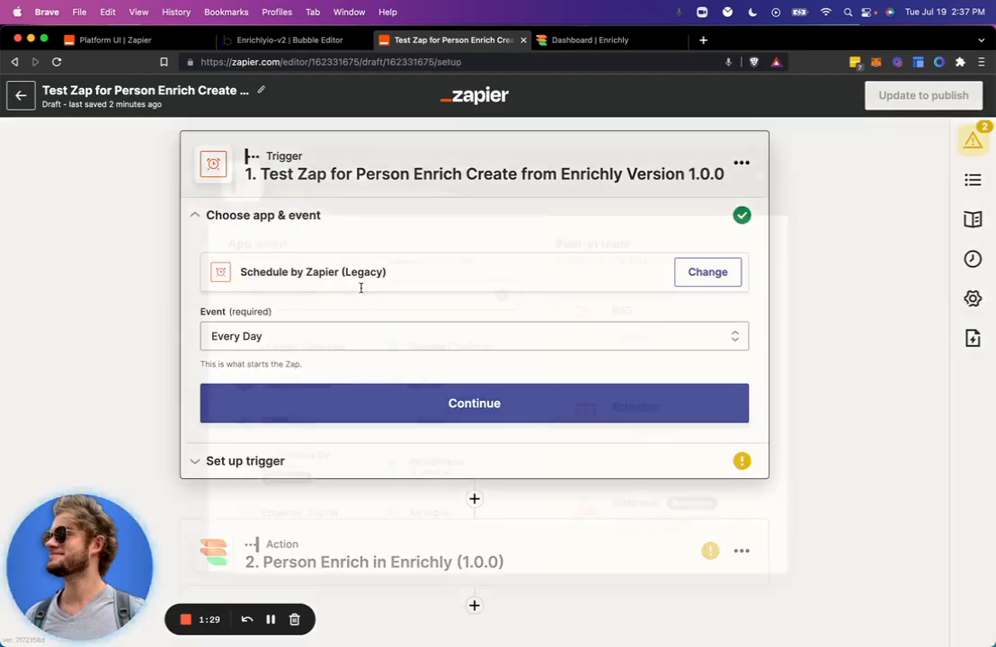
left_click(708, 272)
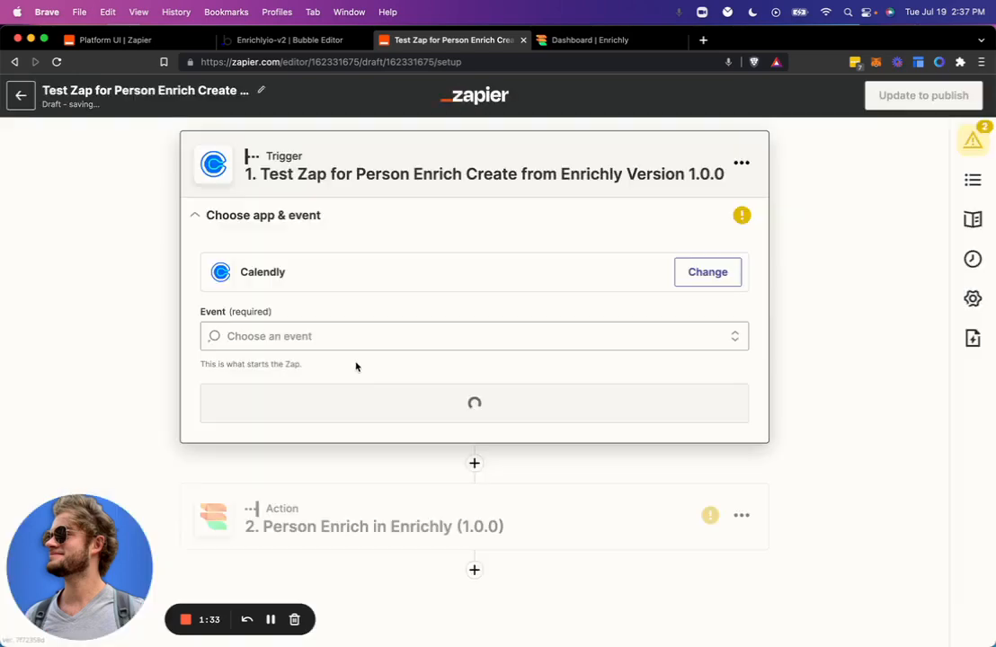
left_click(474, 335)
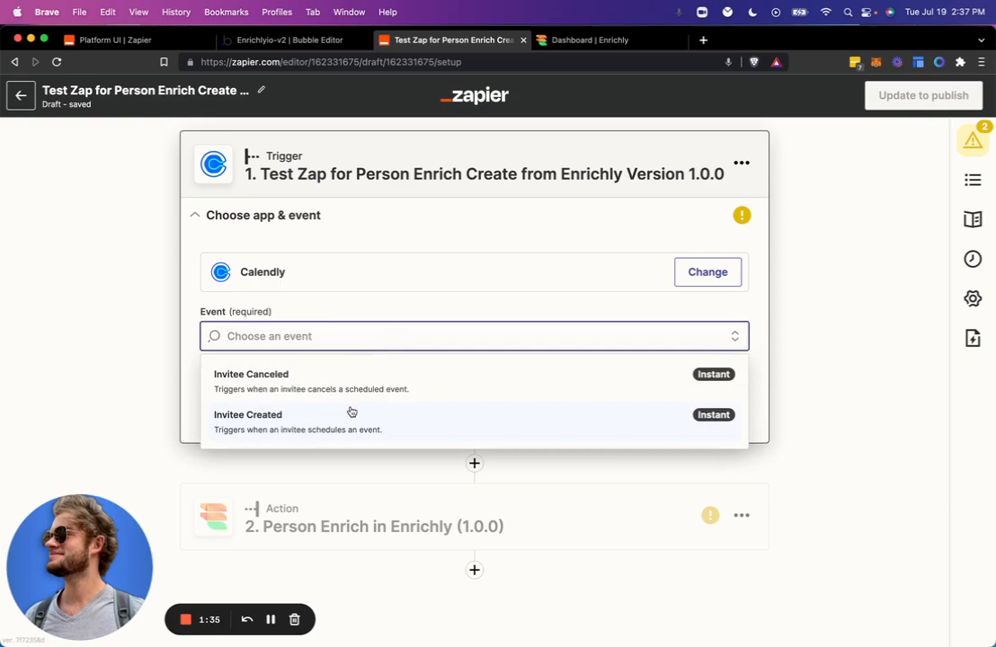
left_click(247, 414)
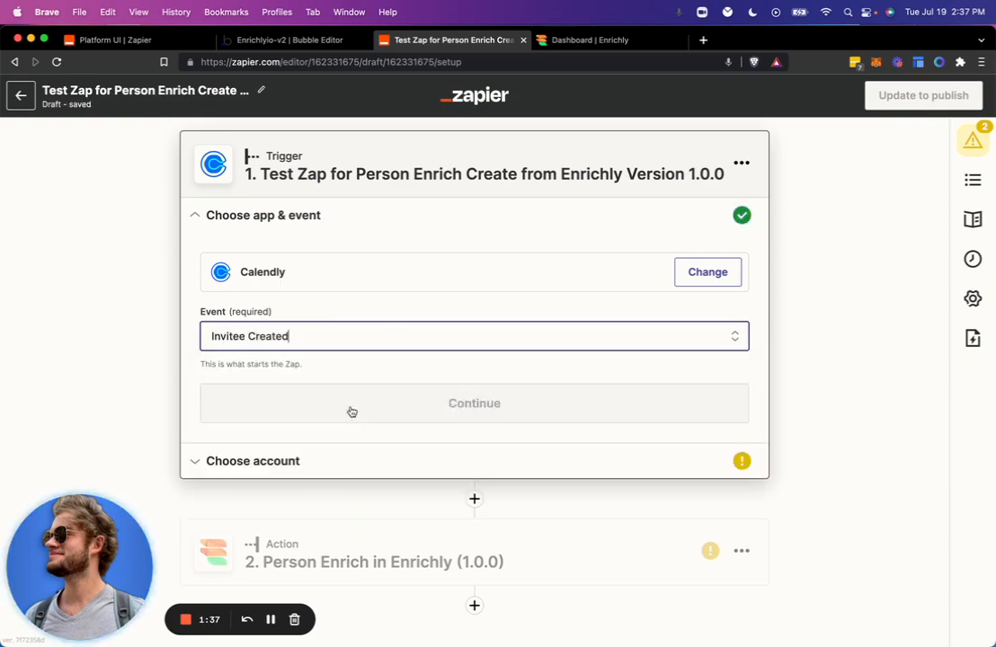
left_click(474, 403)
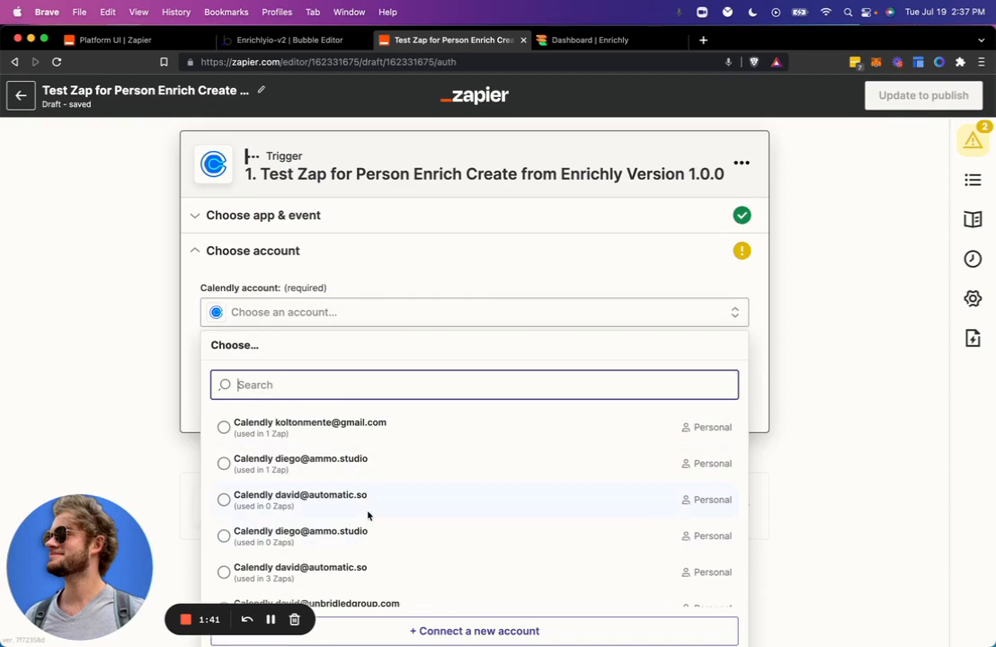
left_click(300, 499)
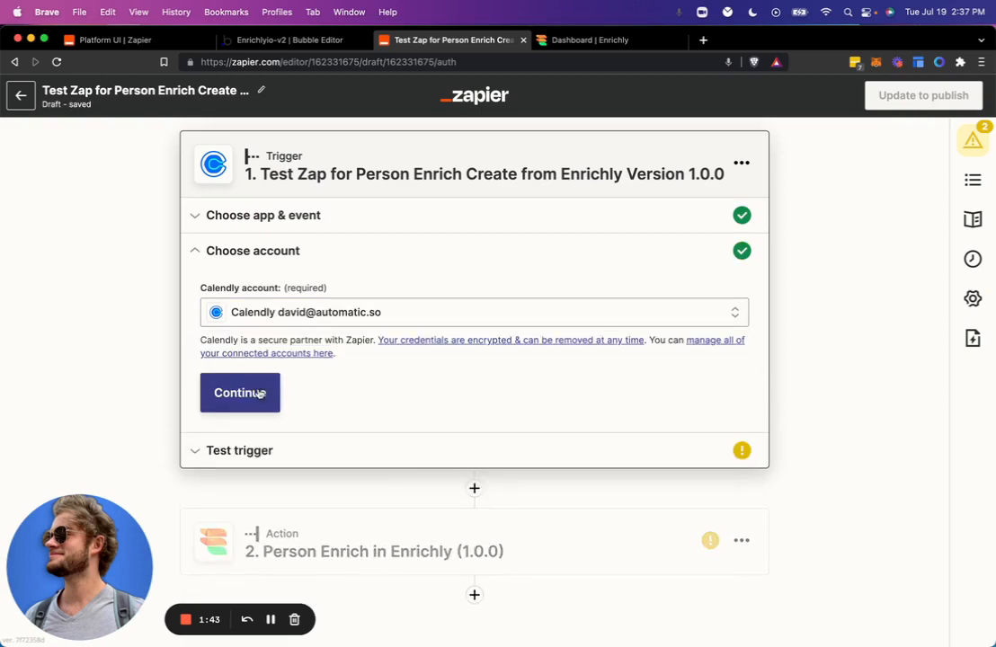
left_click(240, 393)
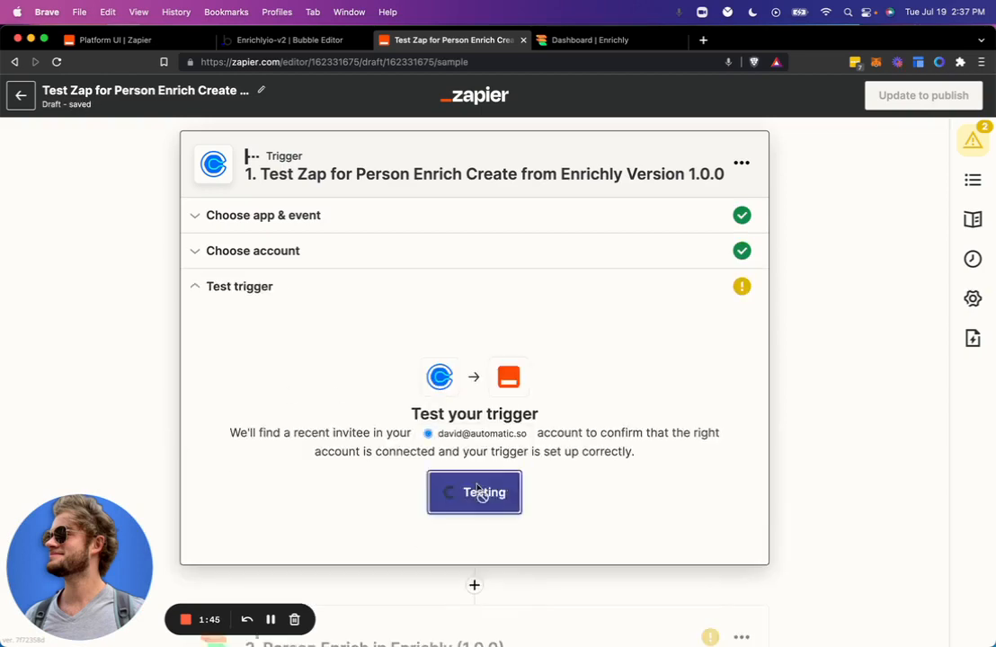
left_click(474, 492)
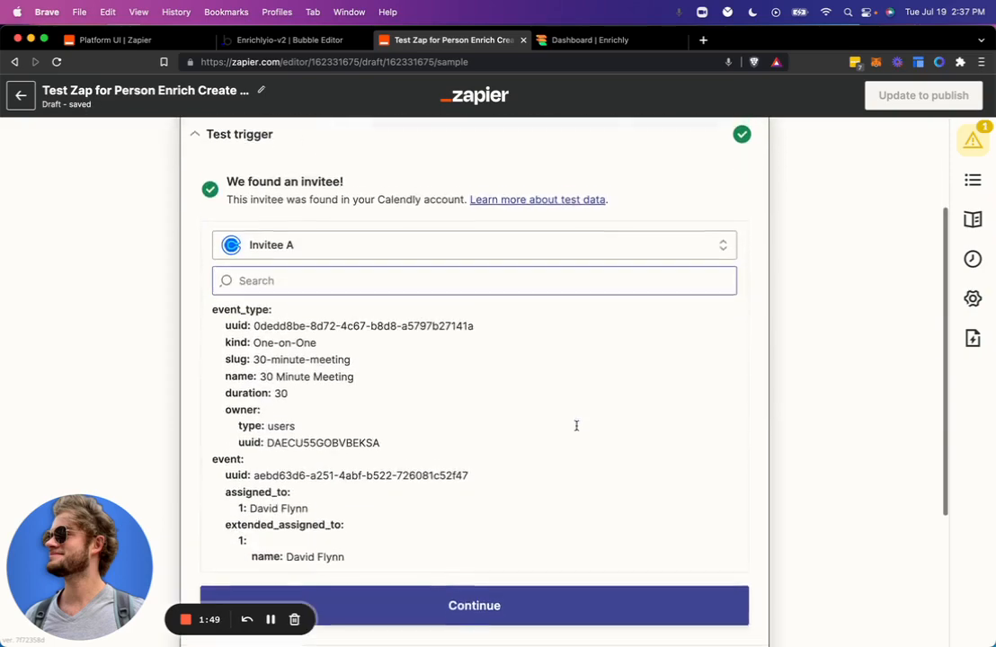
scroll("down", 3)
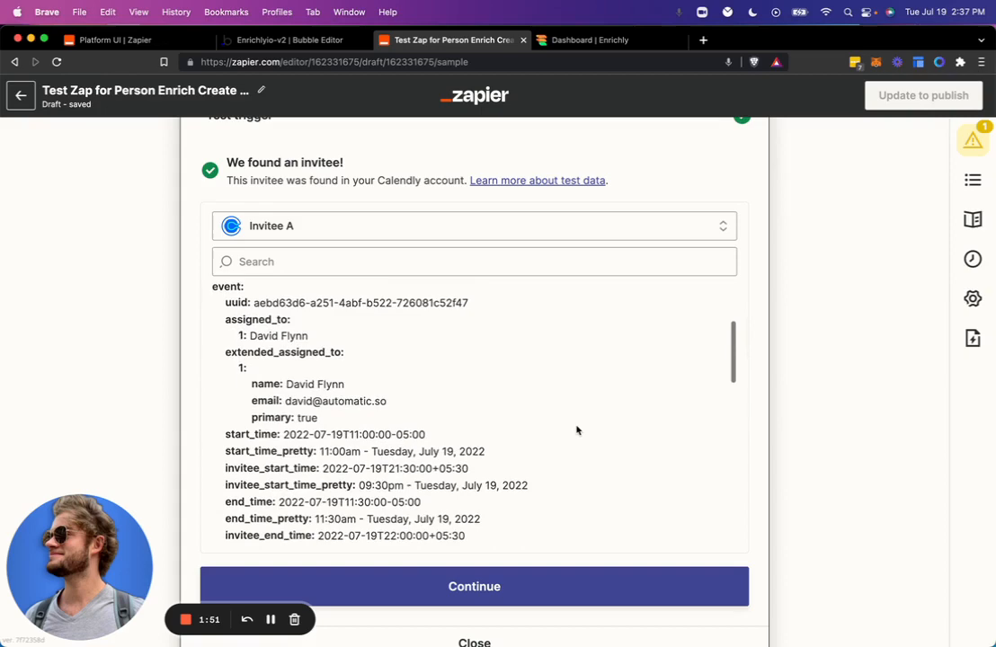
scroll("down", 3)
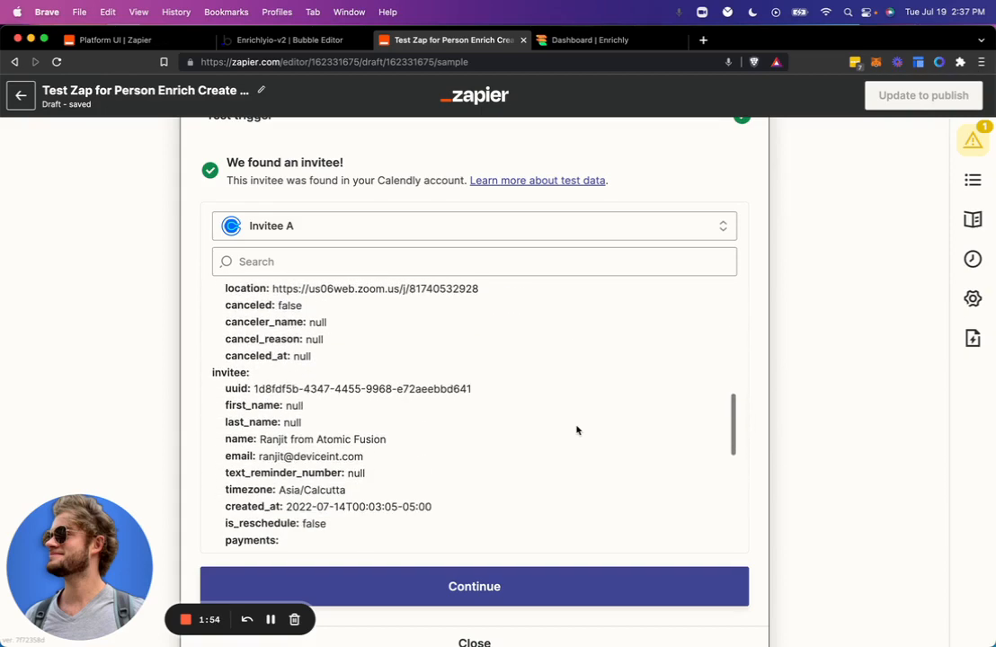
scroll("down", 3)
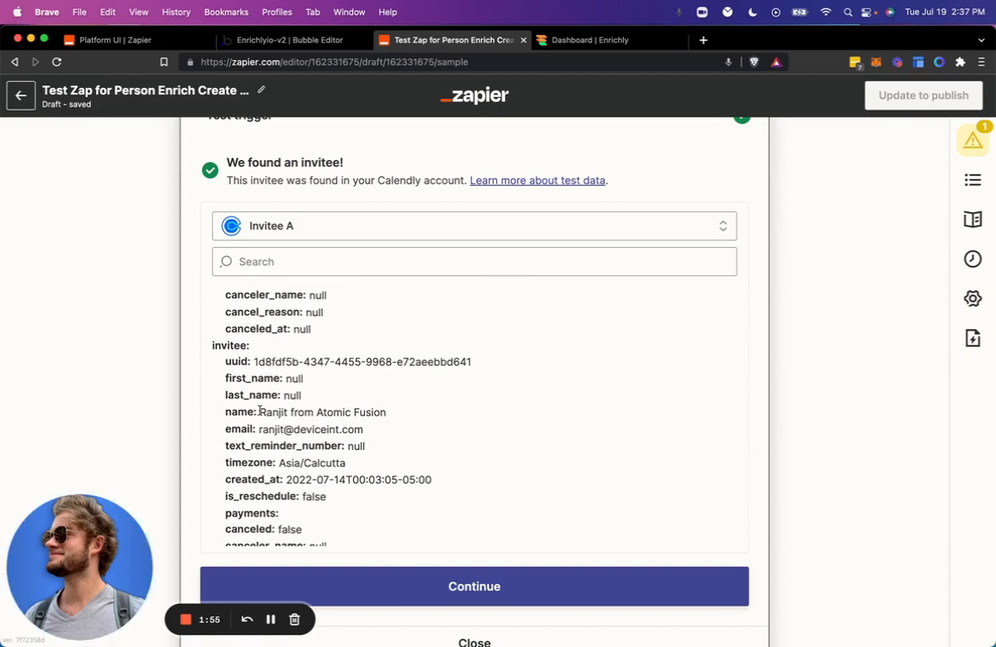
mouse_move(408, 434)
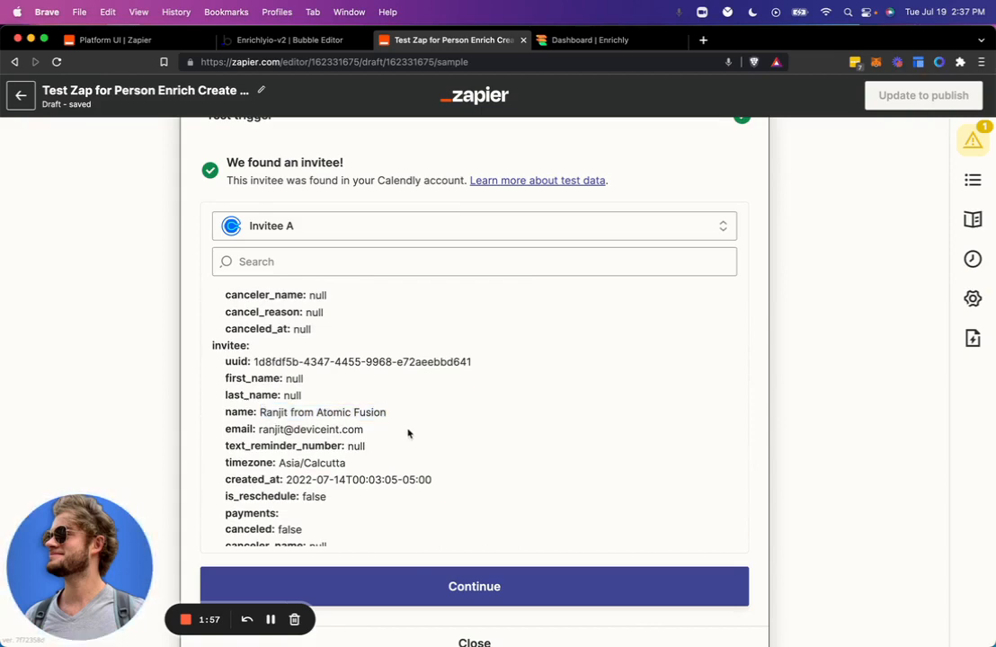
double_click(310, 429)
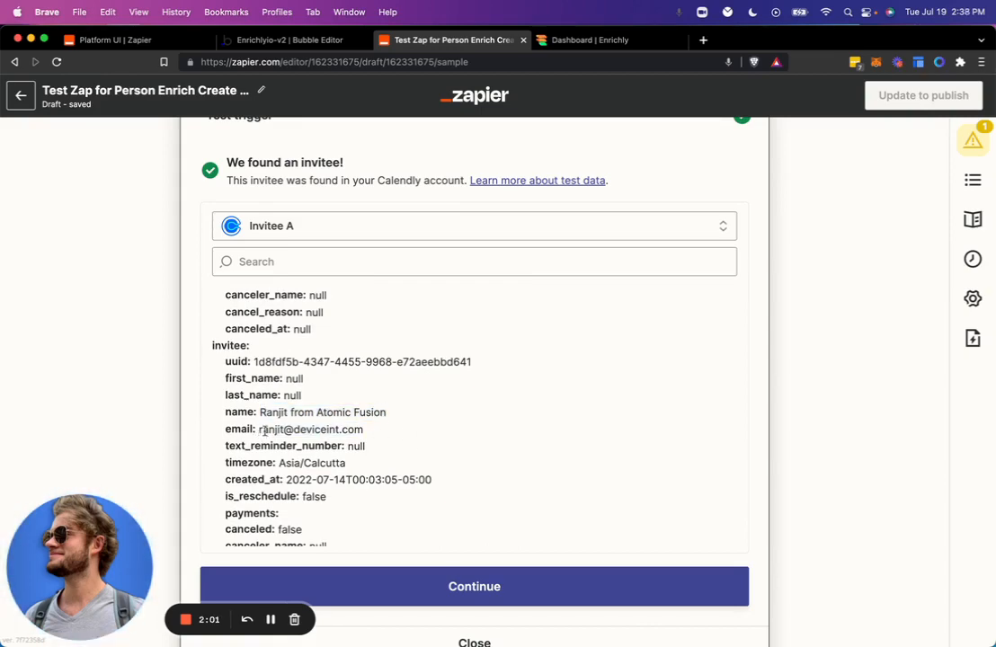
double_click(310, 429)
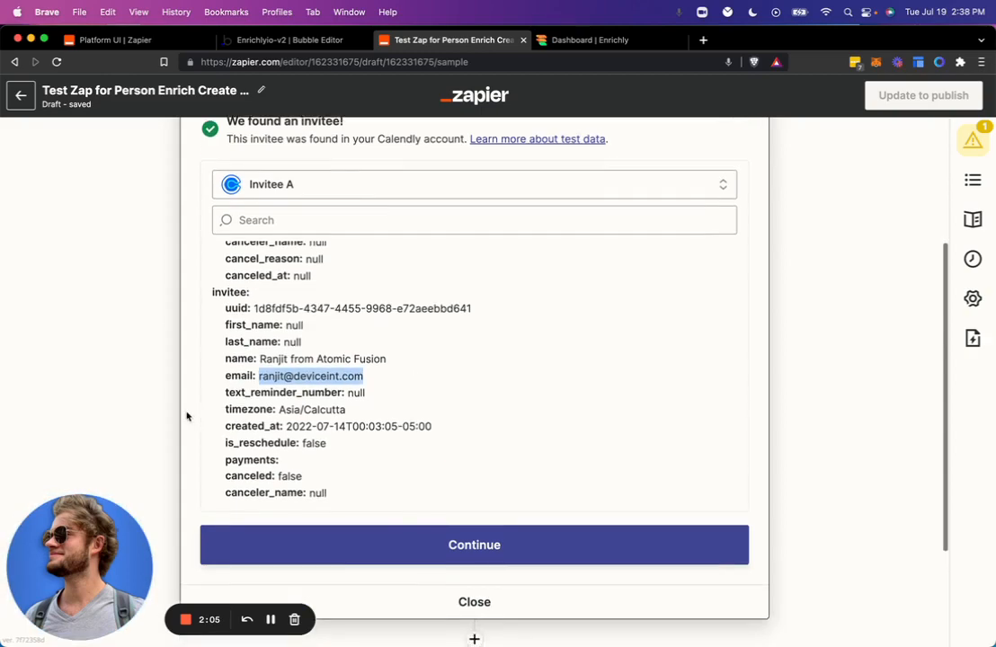
left_click(474, 545)
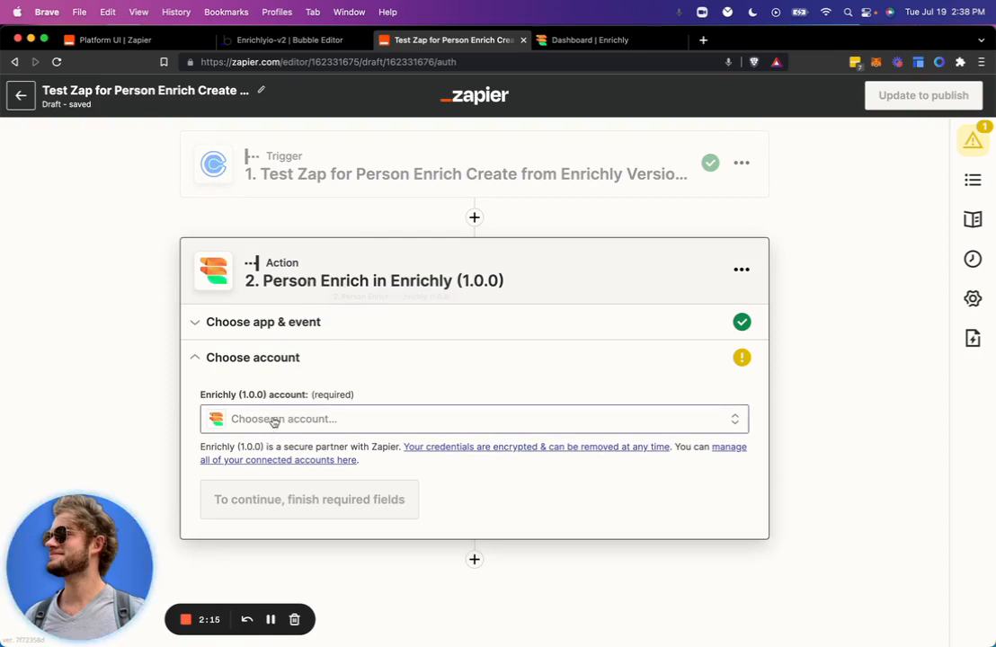
Select the existing Enrichly (1.0.0) account for the Person Enrich step.
left_click(474, 418)
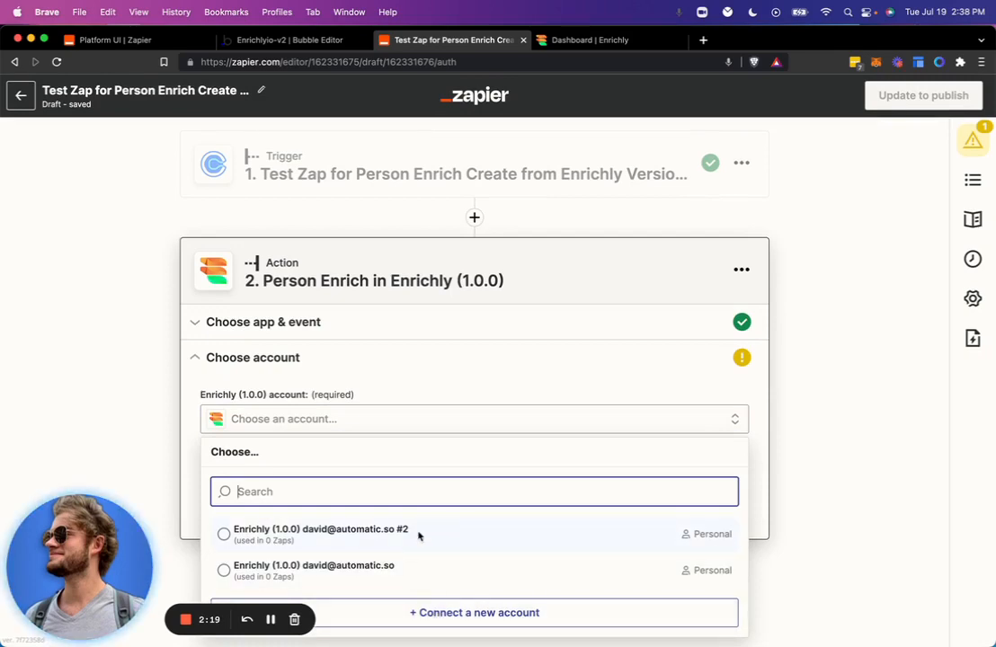
left_click(474, 613)
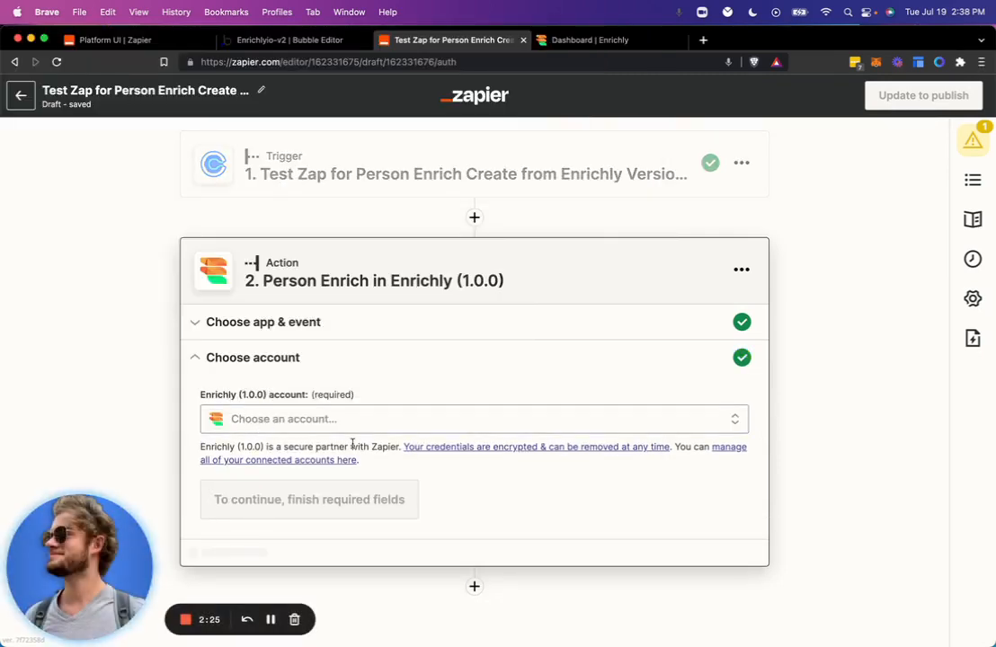
left_click(474, 419)
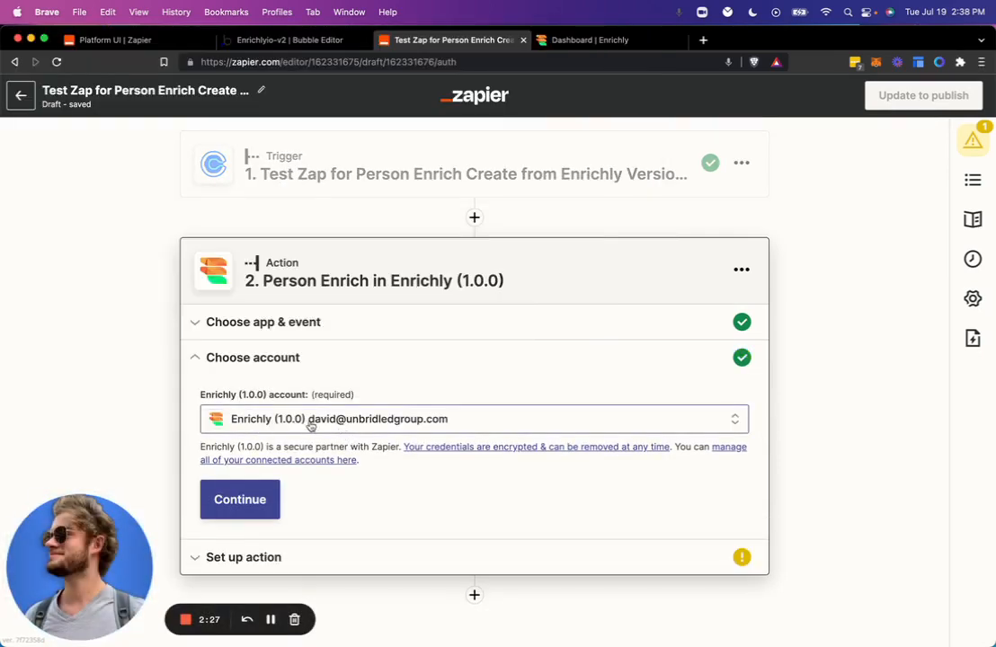
mouse_move(454, 426)
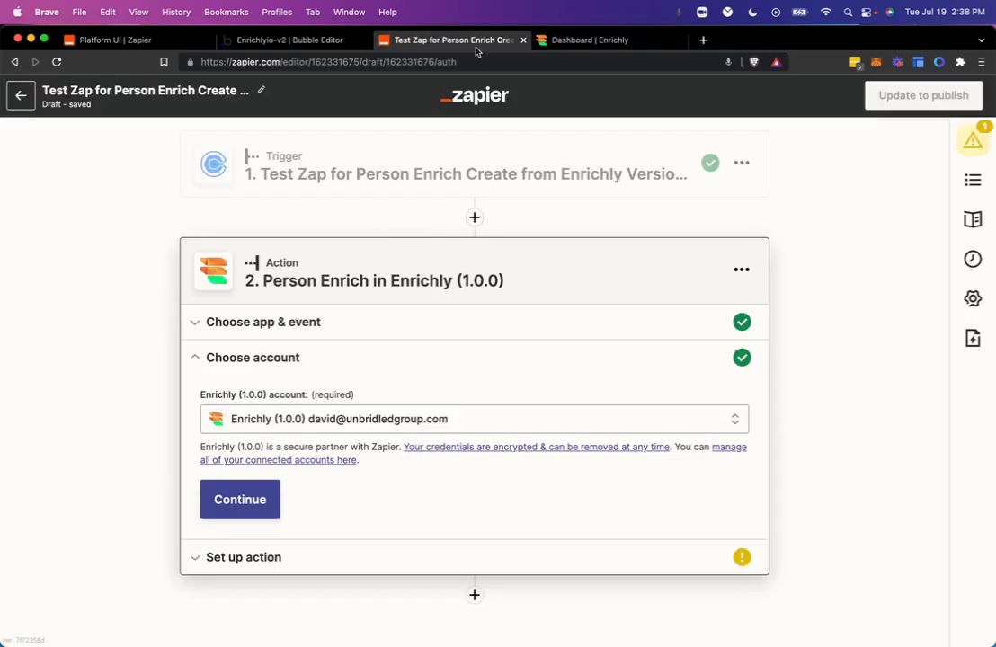
Map the Person Enrich Email field to the trigger's 1. Invitee Email.
left_click(240, 499)
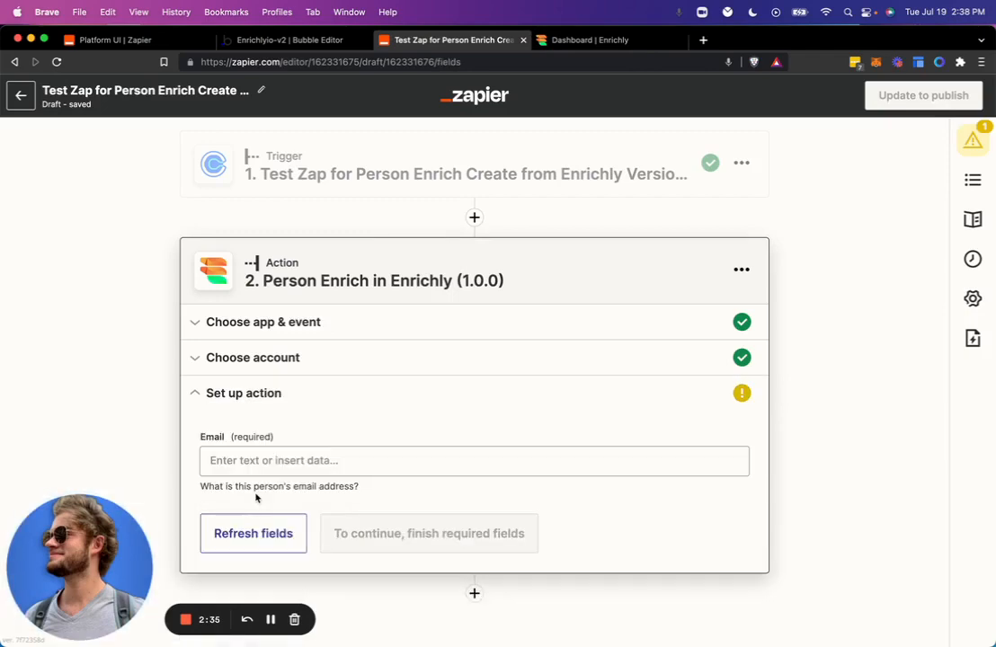
left_click(474, 460)
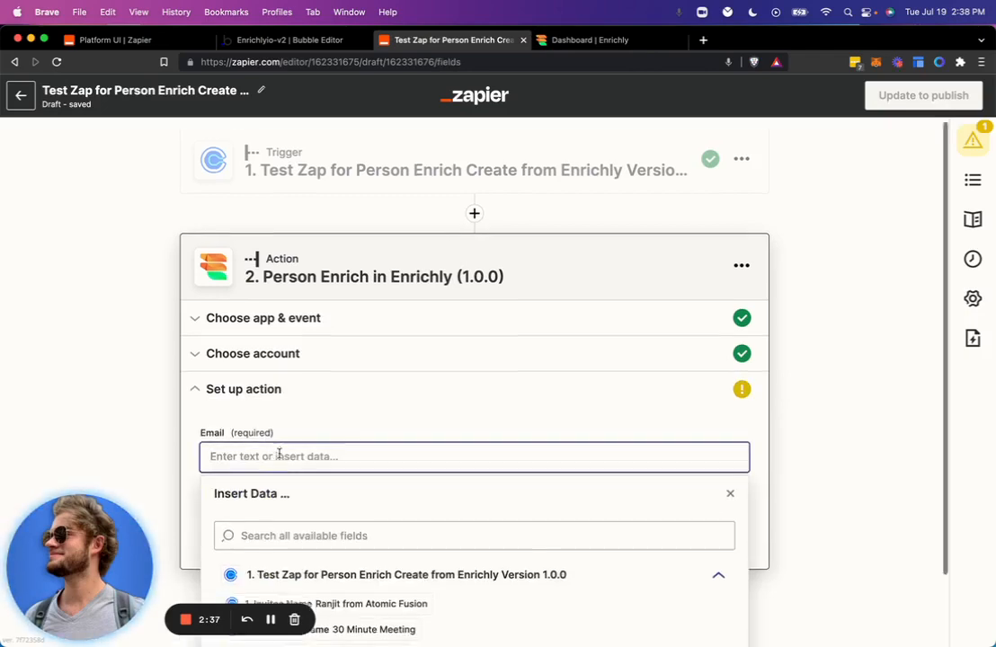
scroll("down", 3)
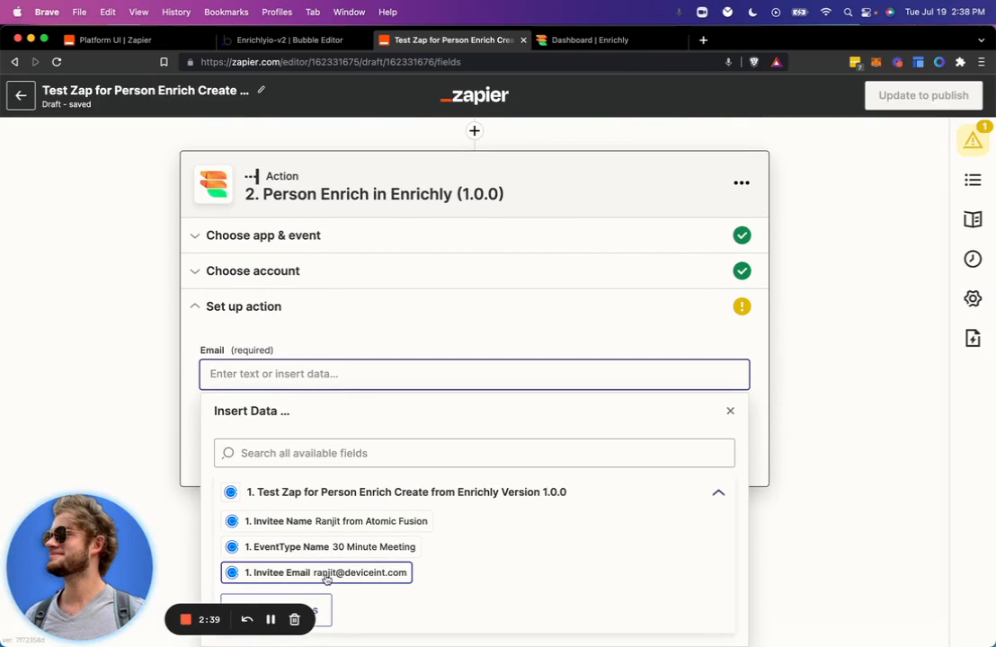
left_click(315, 573)
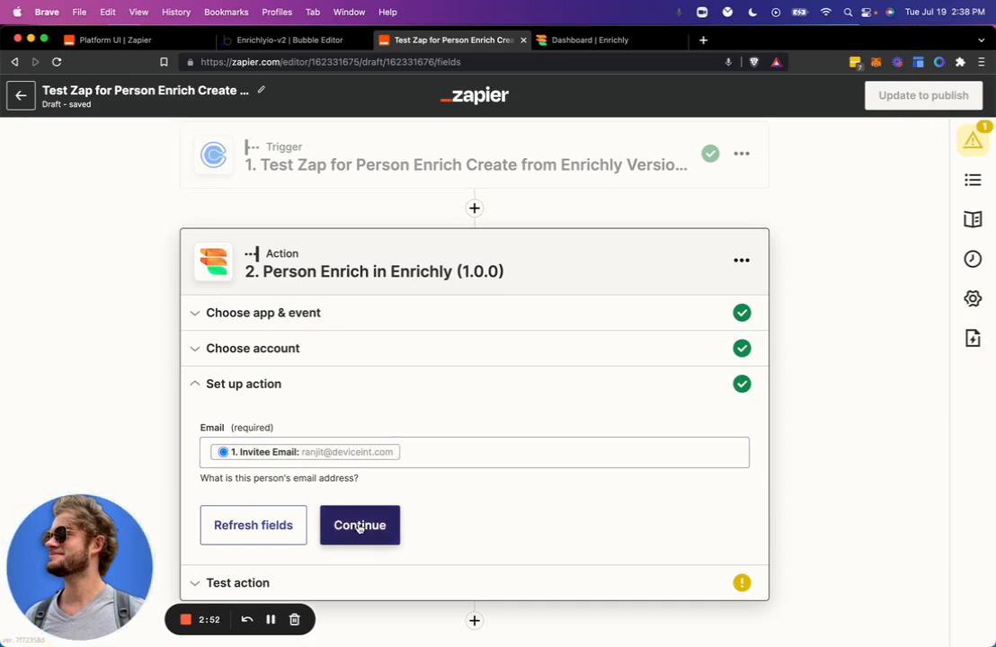
Send a test person to Enrichly from the Person Enrich step.
left_click(359, 525)
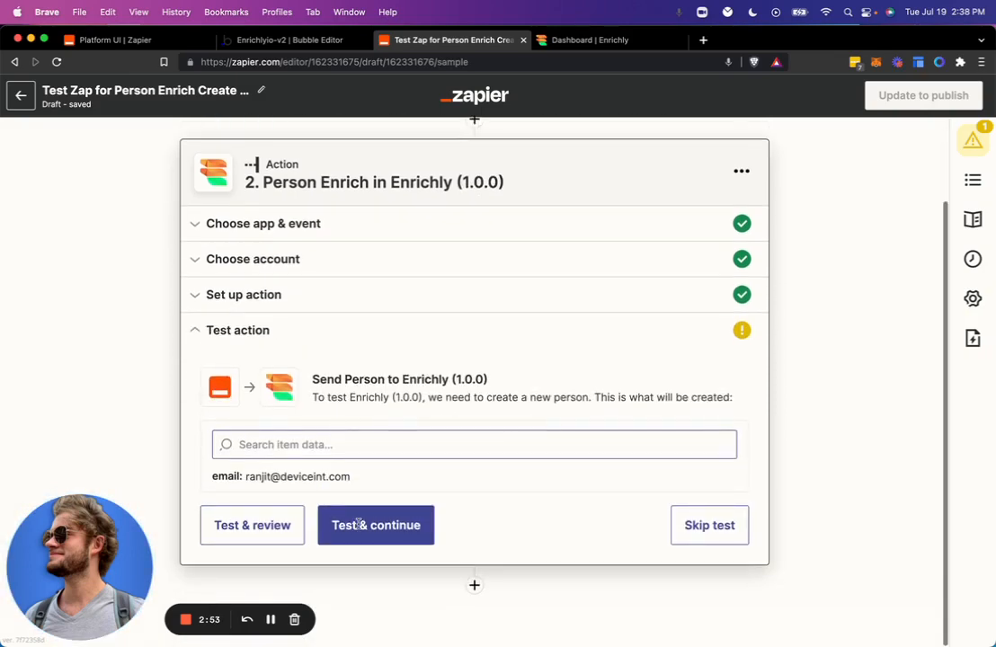
left_click(375, 525)
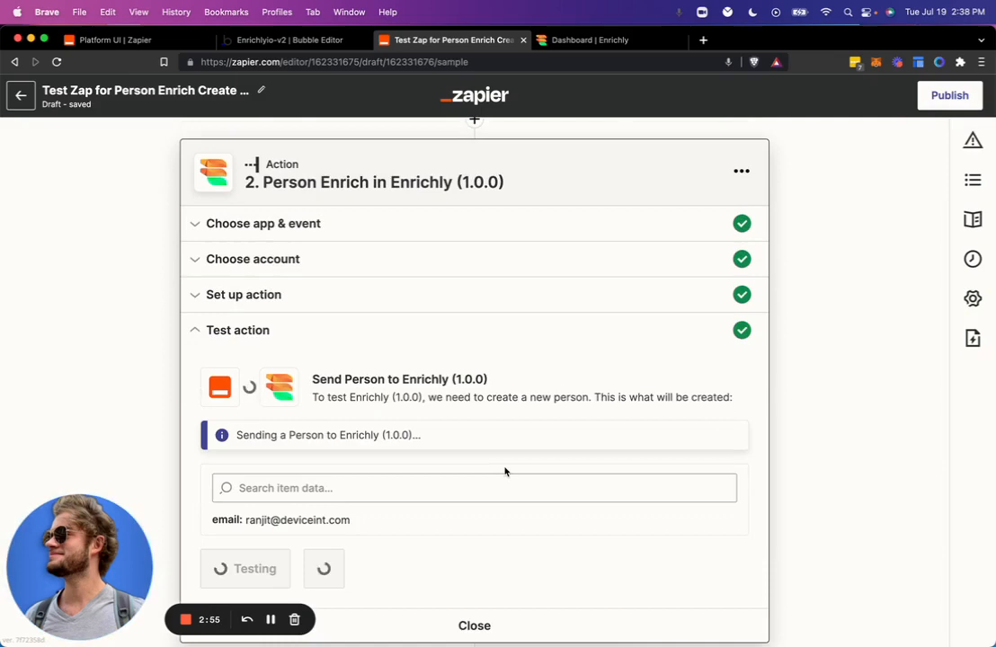
scroll("down", 3)
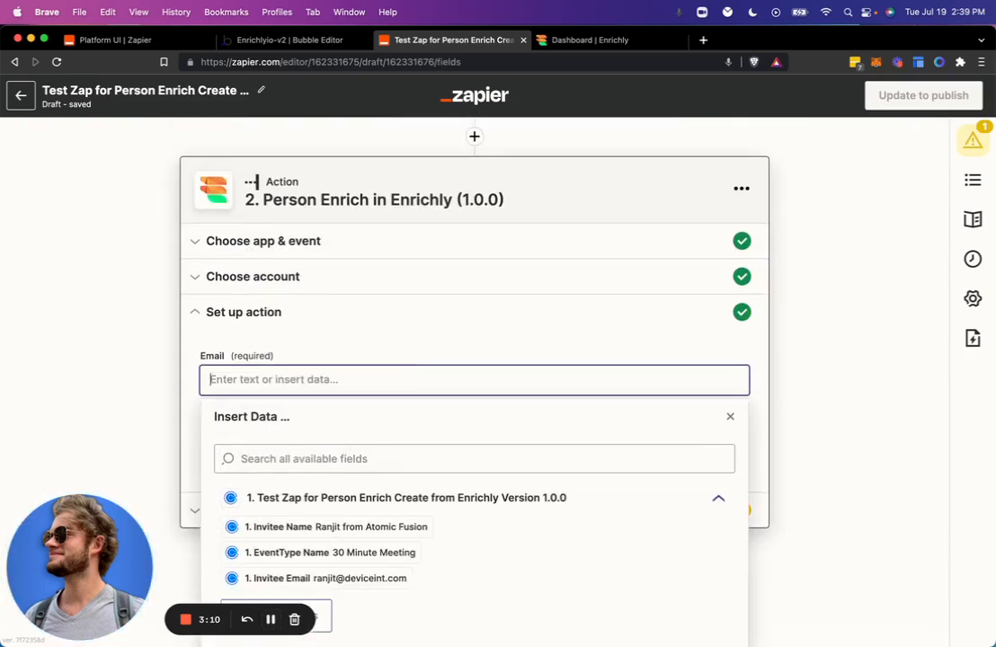
type("sava")
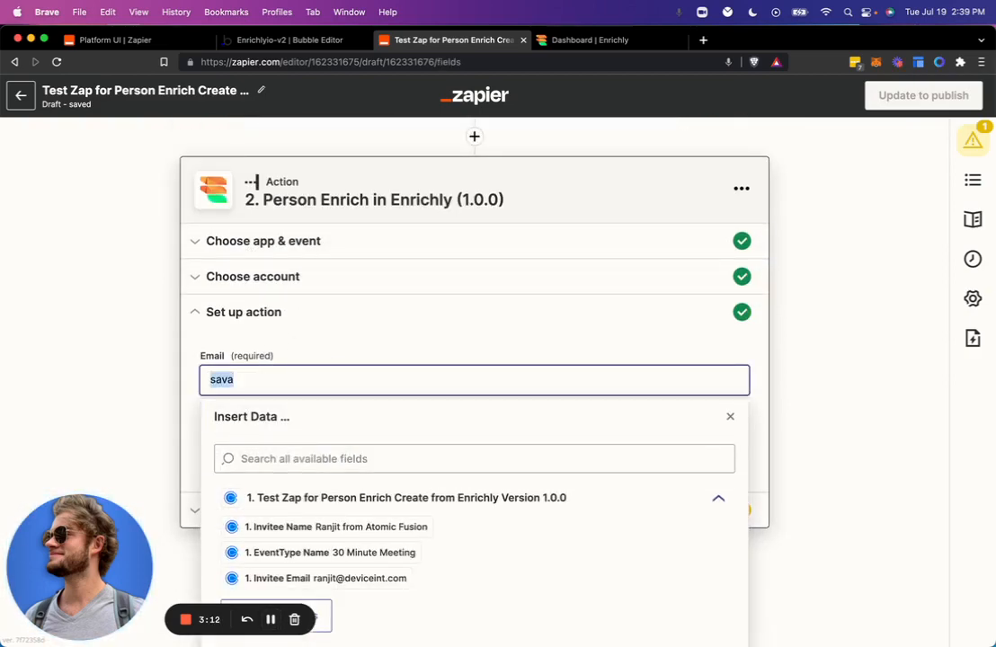
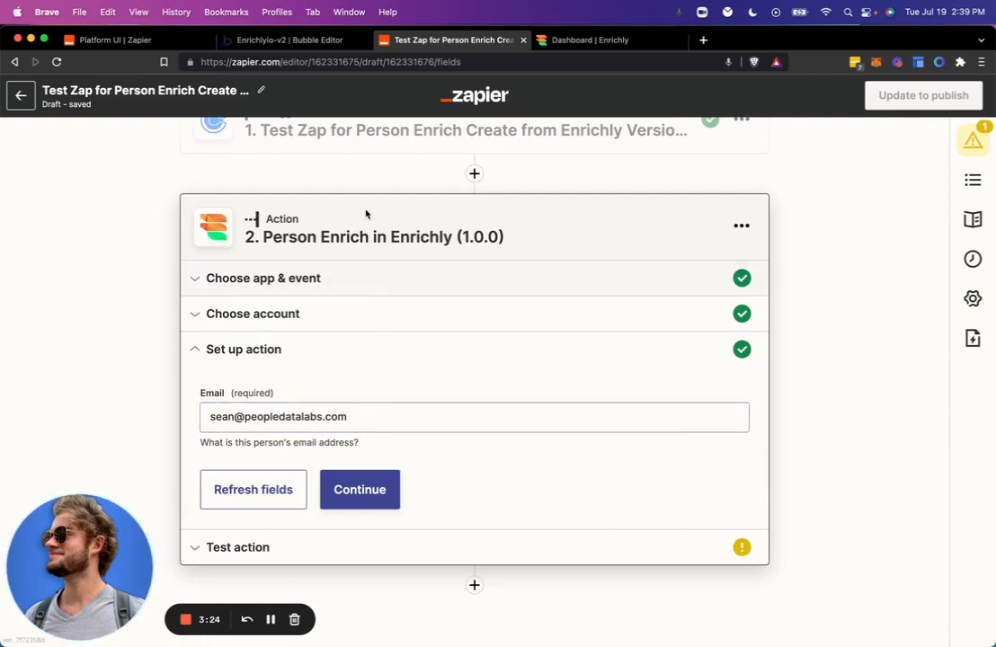
mouse_move(329, 187)
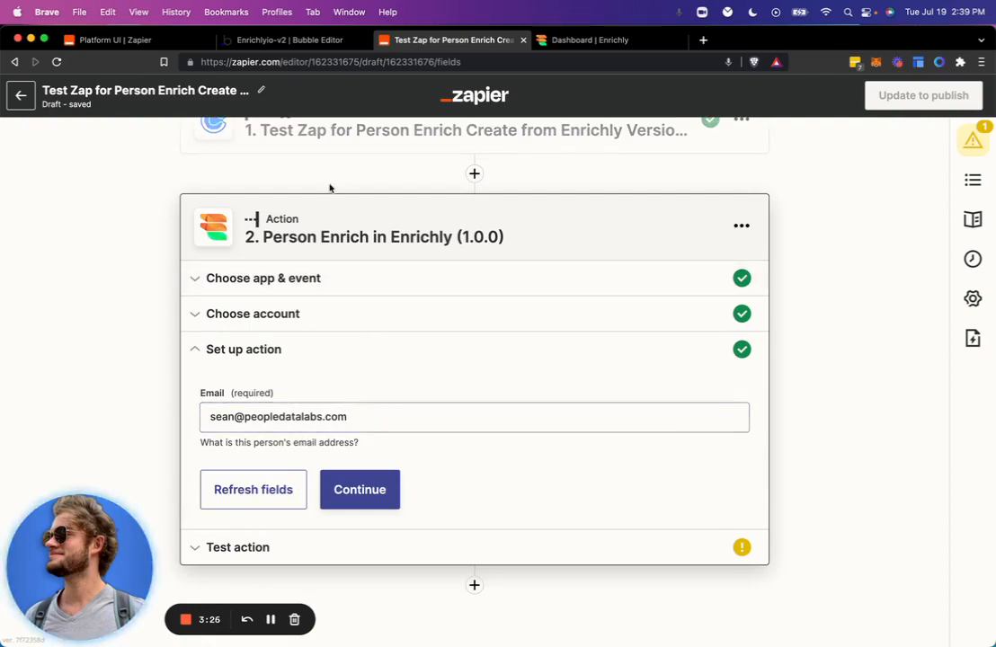
mouse_move(423, 143)
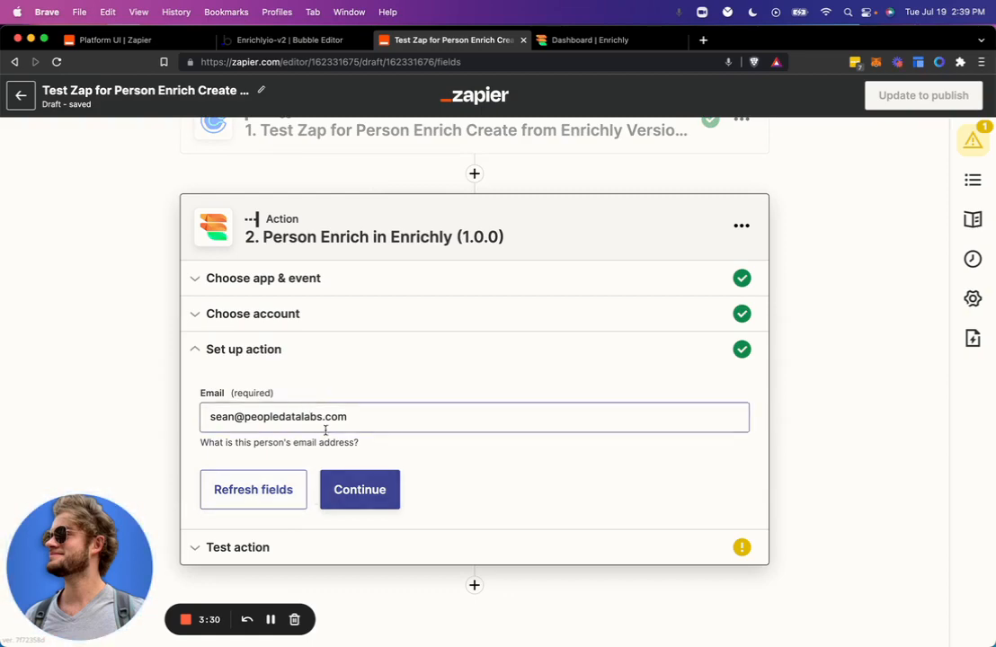
Run the Person Enrich test and review the returned emails, profiles, company and skills.
left_click(360, 489)
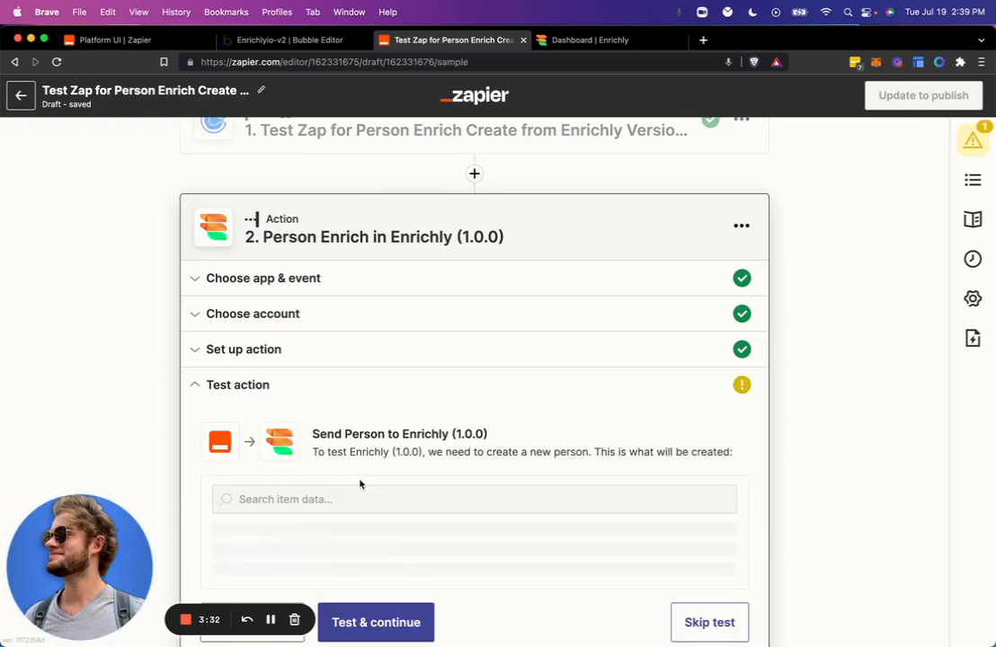
left_click(375, 622)
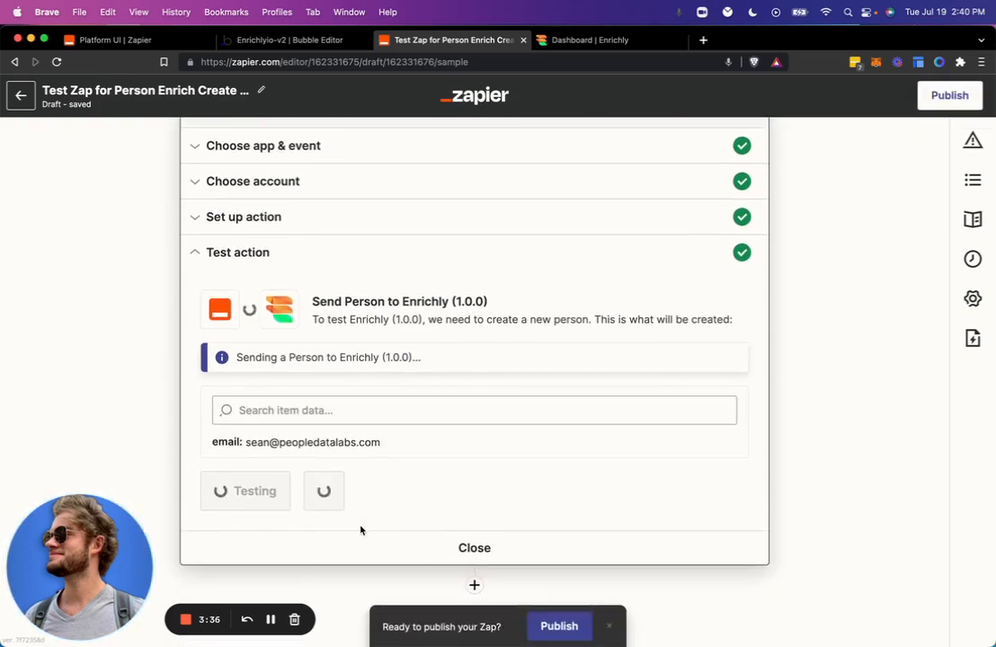
left_click(244, 491)
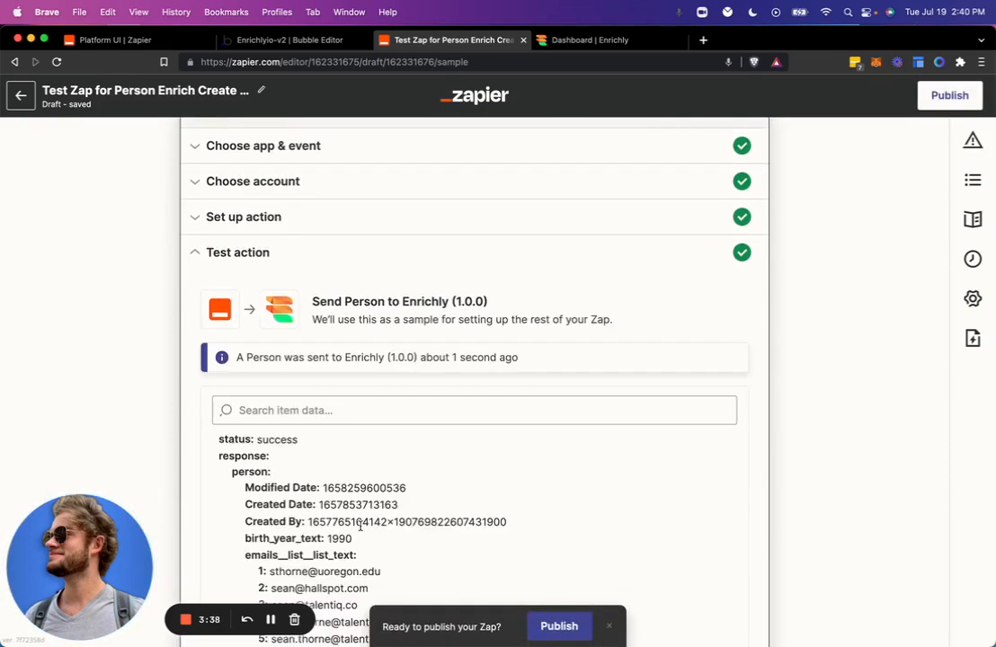
scroll("down", 3)
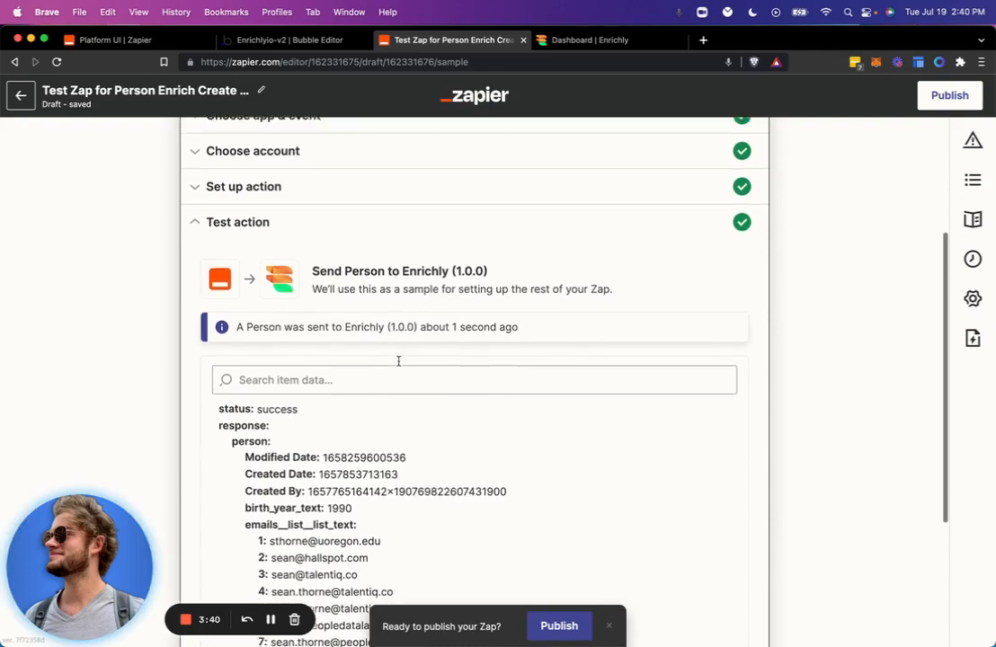
scroll("down", 3)
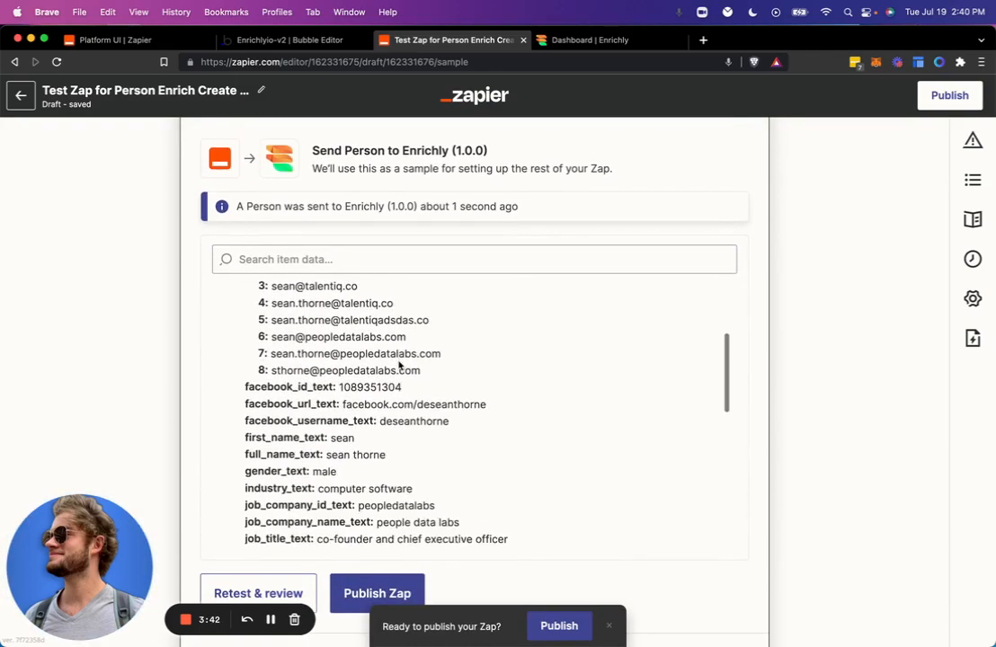
scroll("down", 3)
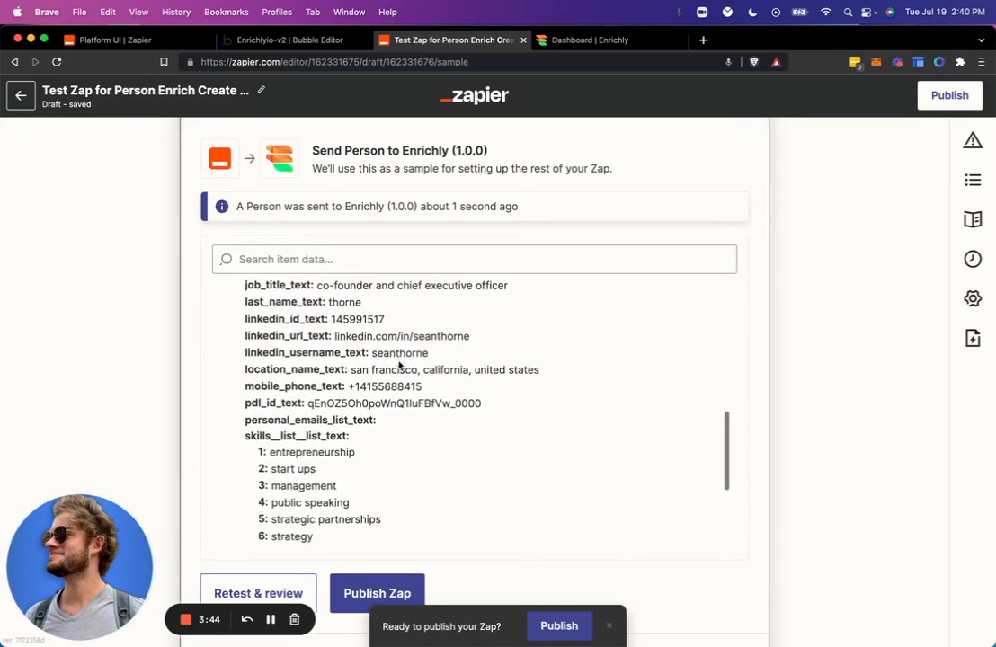
scroll("down", 3)
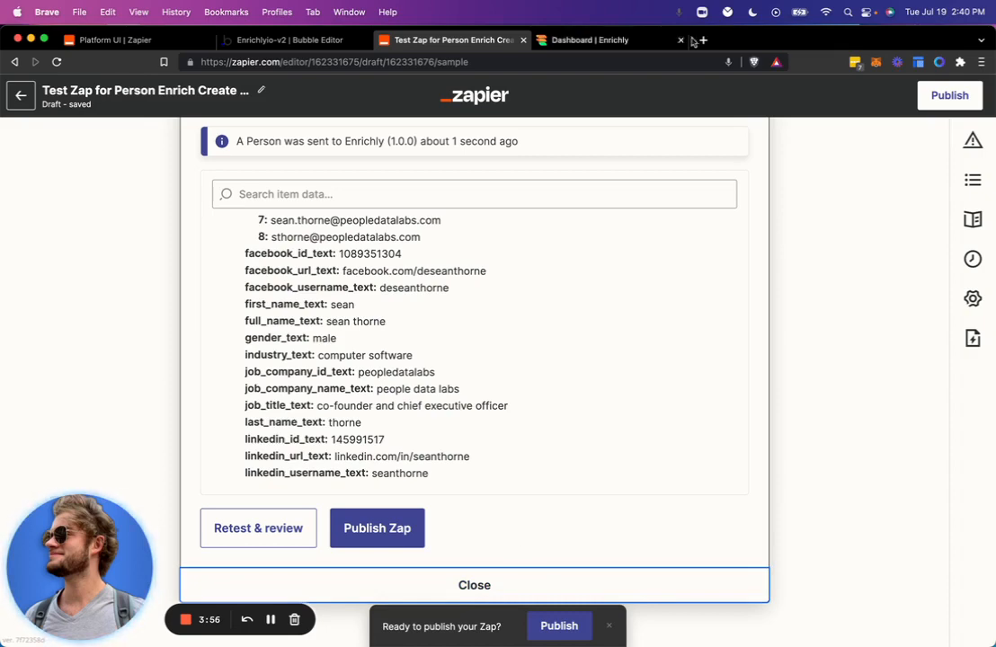
left_click(591, 39)
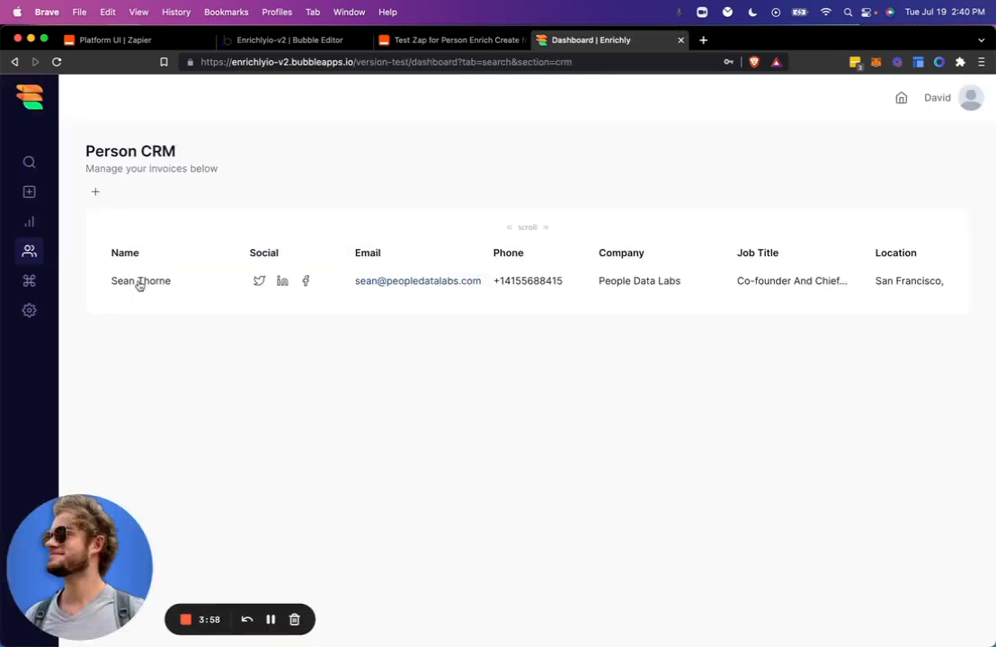
mouse_move(208, 286)
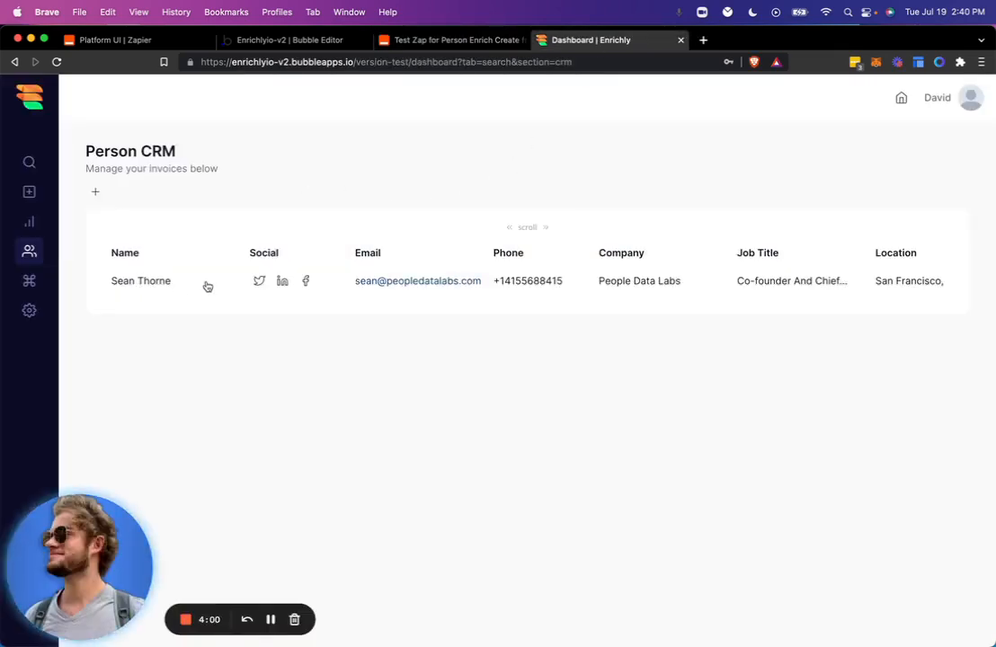
left_click(140, 280)
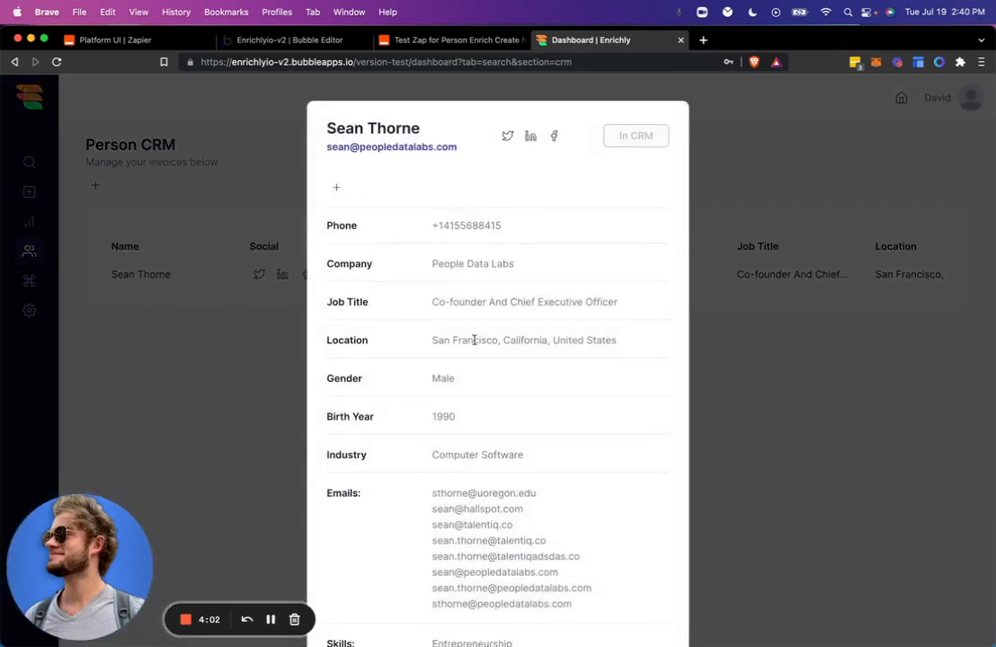
scroll("down", 3)
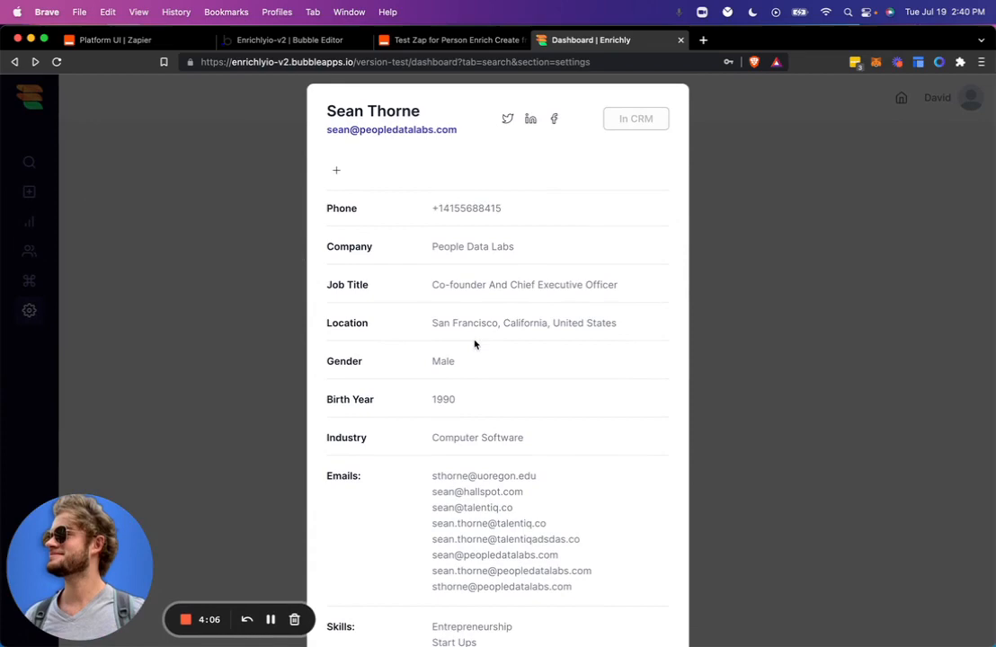
mouse_move(278, 237)
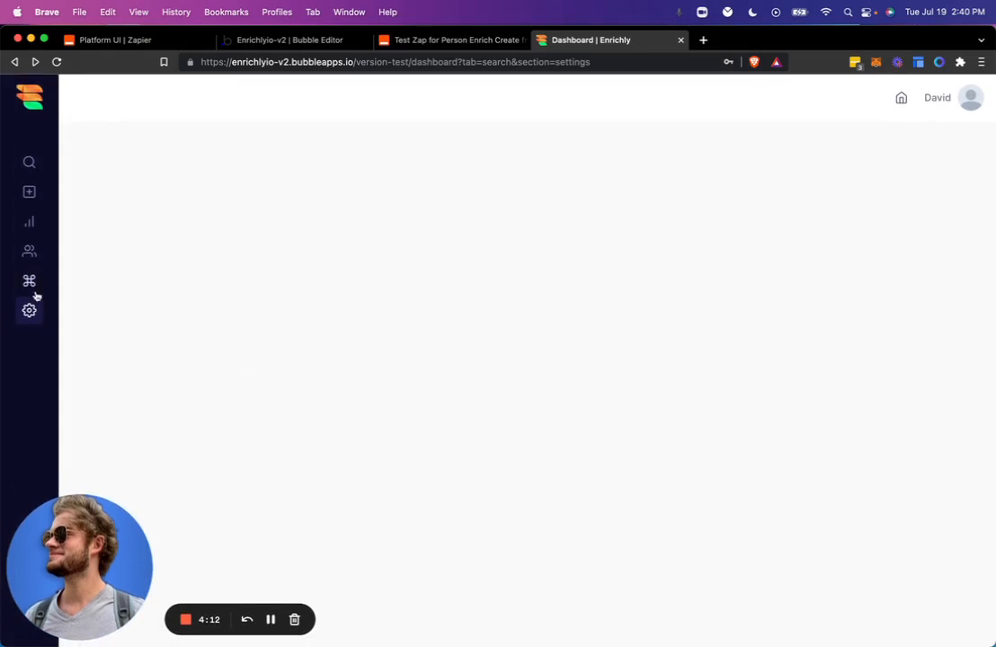
left_click(29, 250)
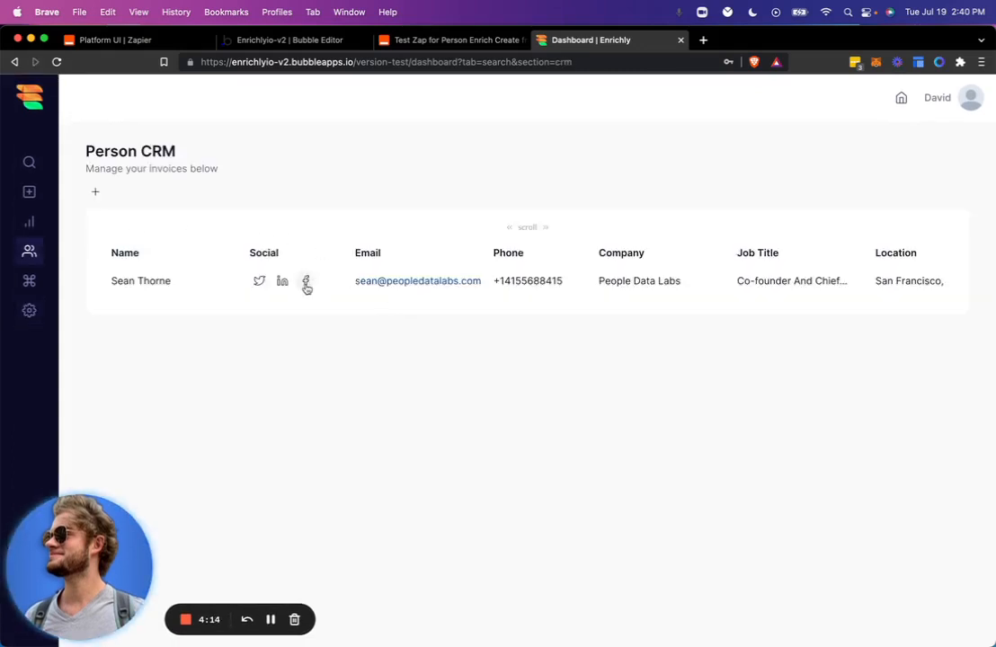
mouse_move(431, 283)
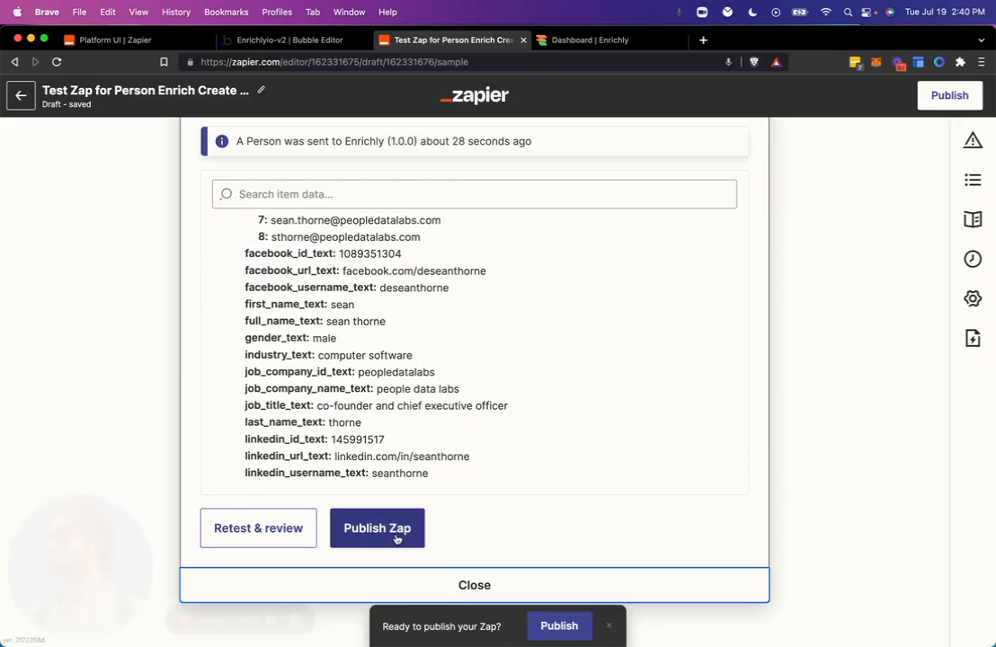
Add a third Gmail Send Email step using the connected Gmail account.
left_click(475, 586)
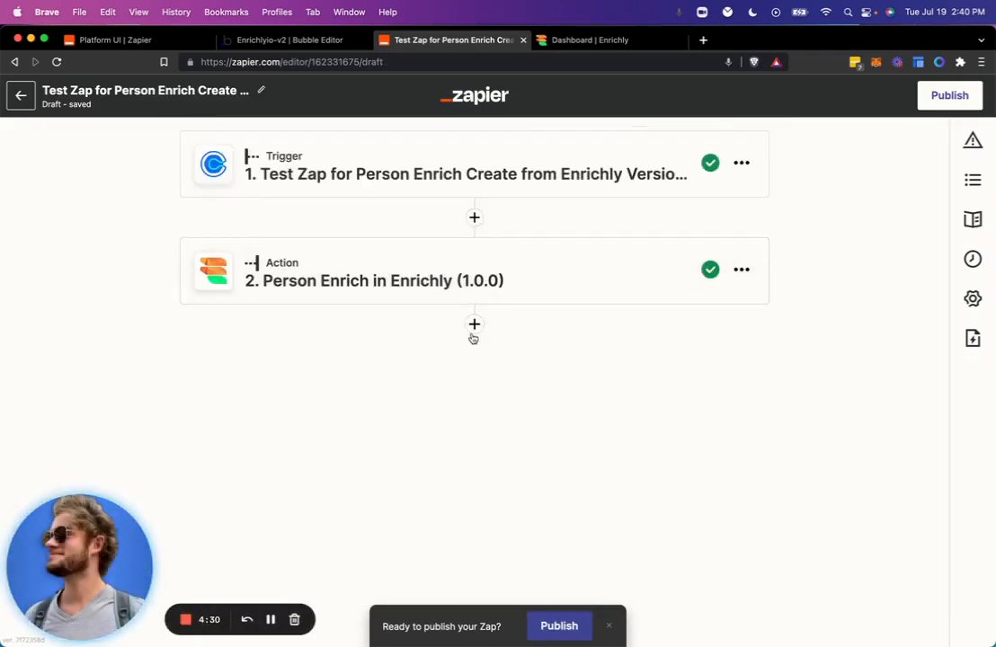
left_click(475, 325)
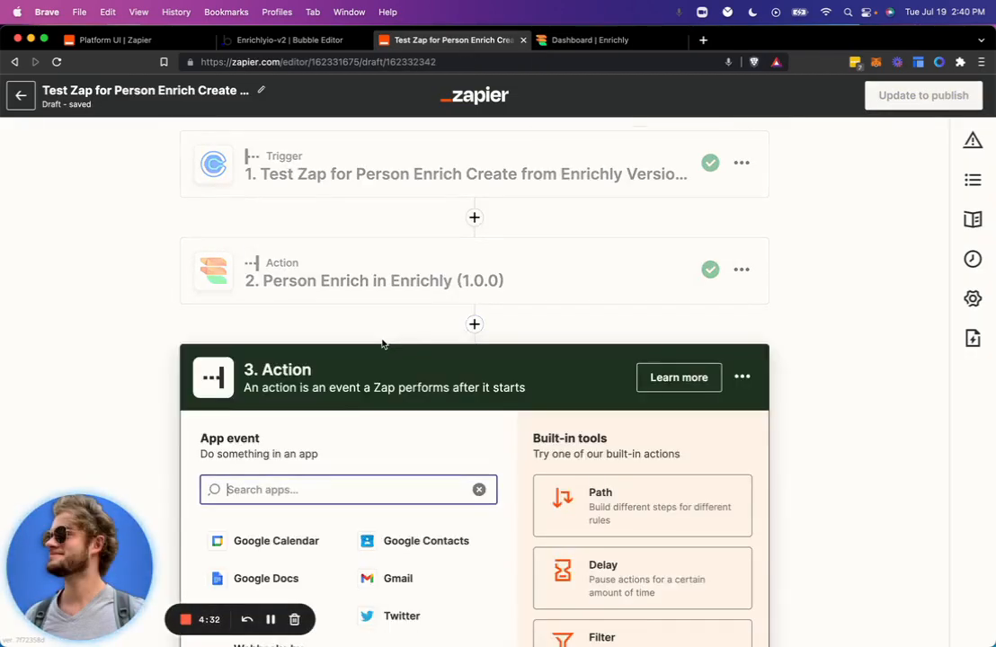
scroll("down", 3)
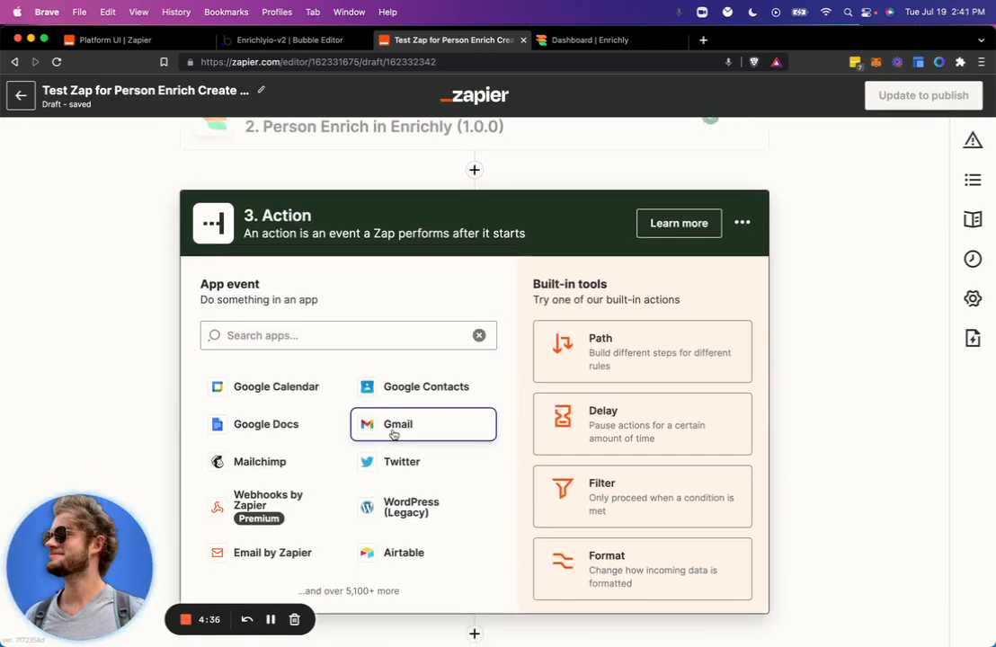
left_click(422, 424)
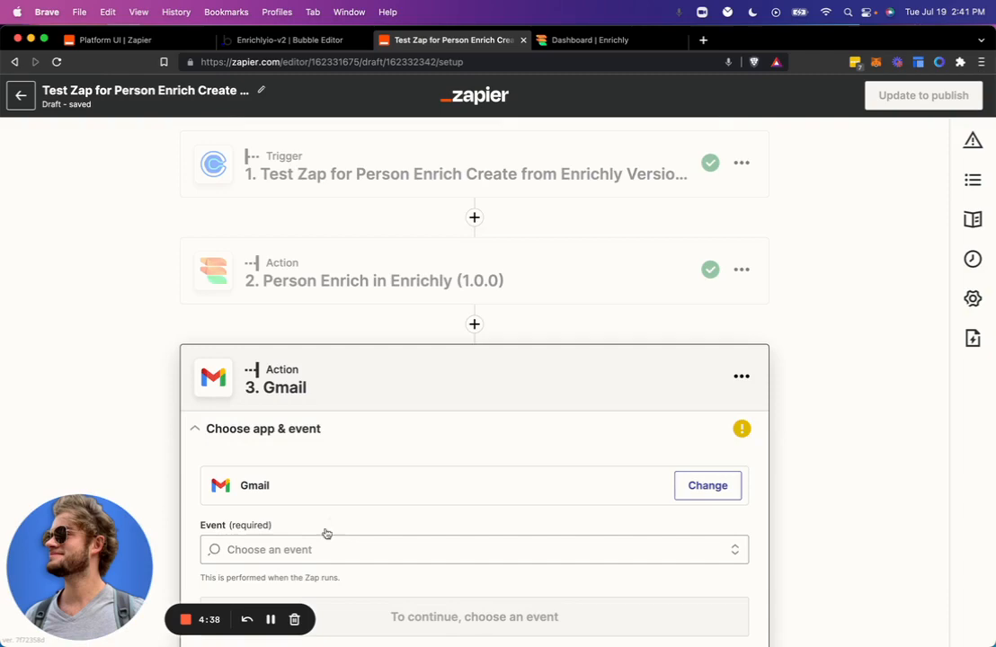
left_click(474, 549)
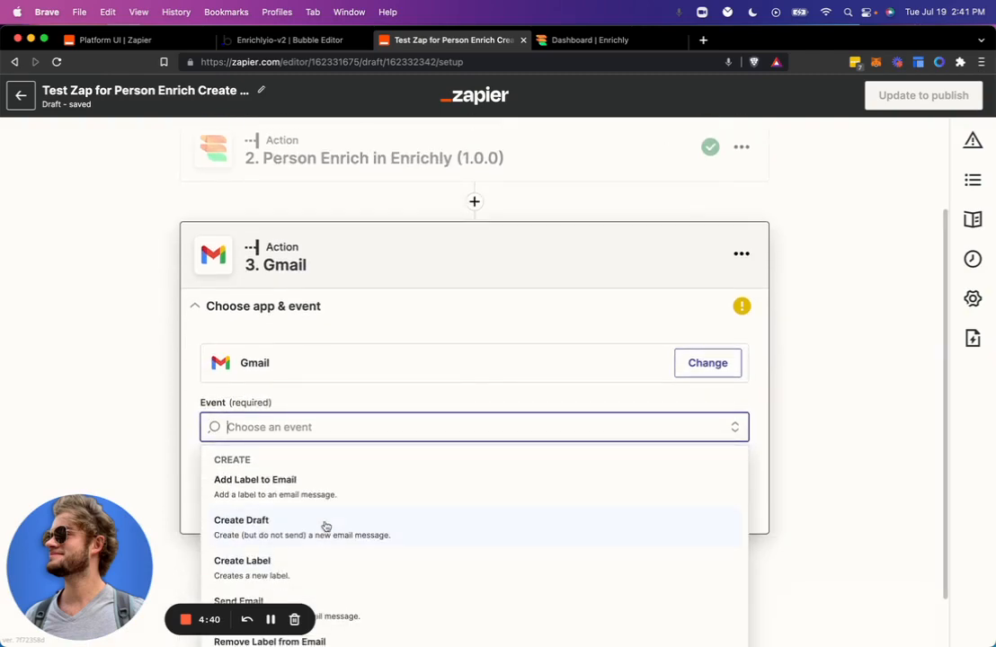
left_click(238, 601)
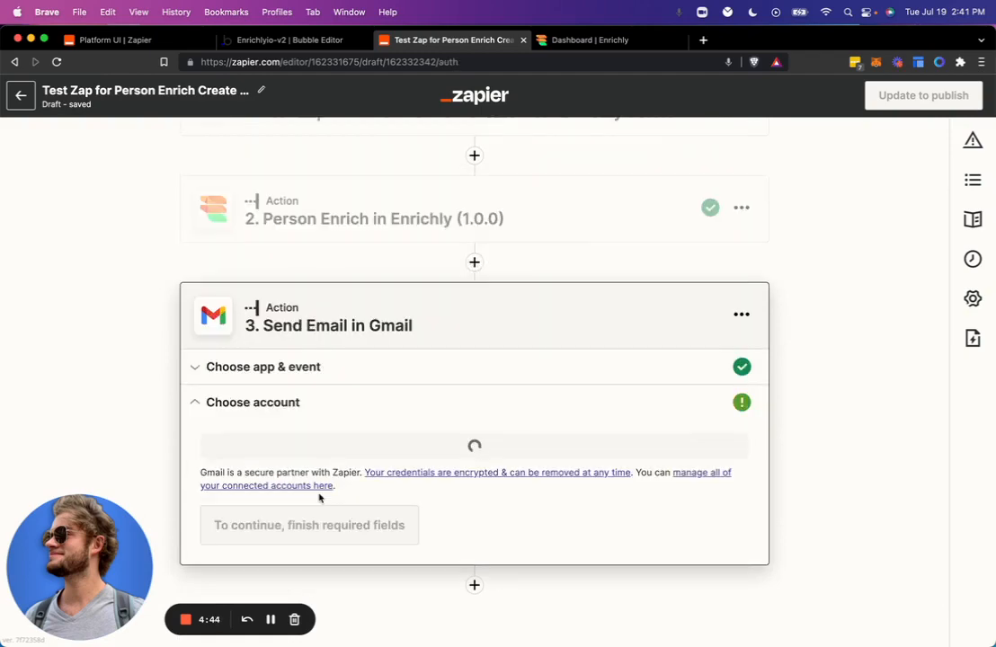
left_click(474, 403)
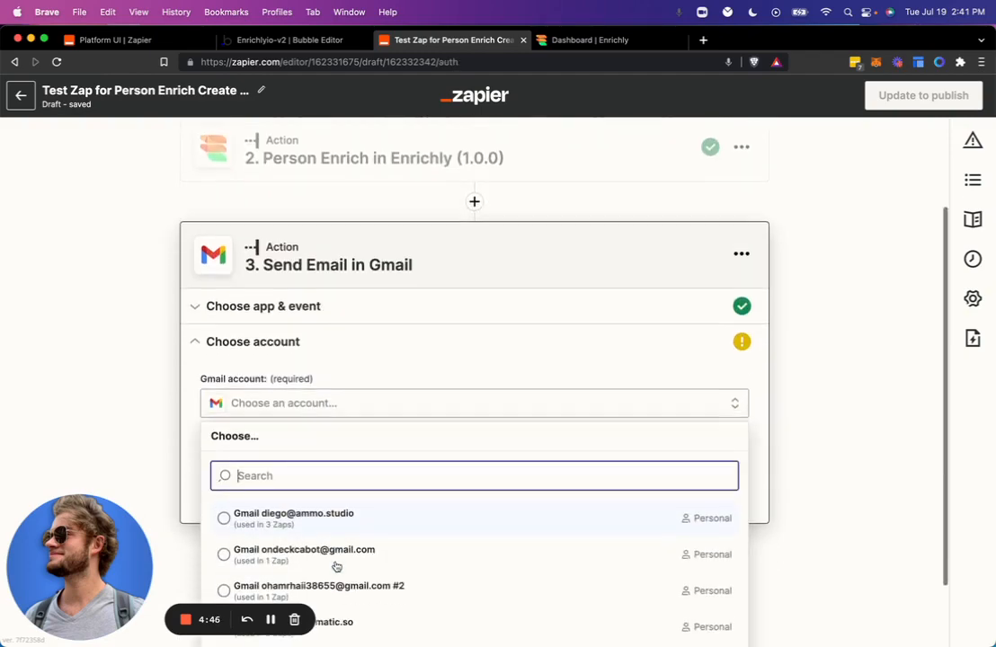
left_click(288, 621)
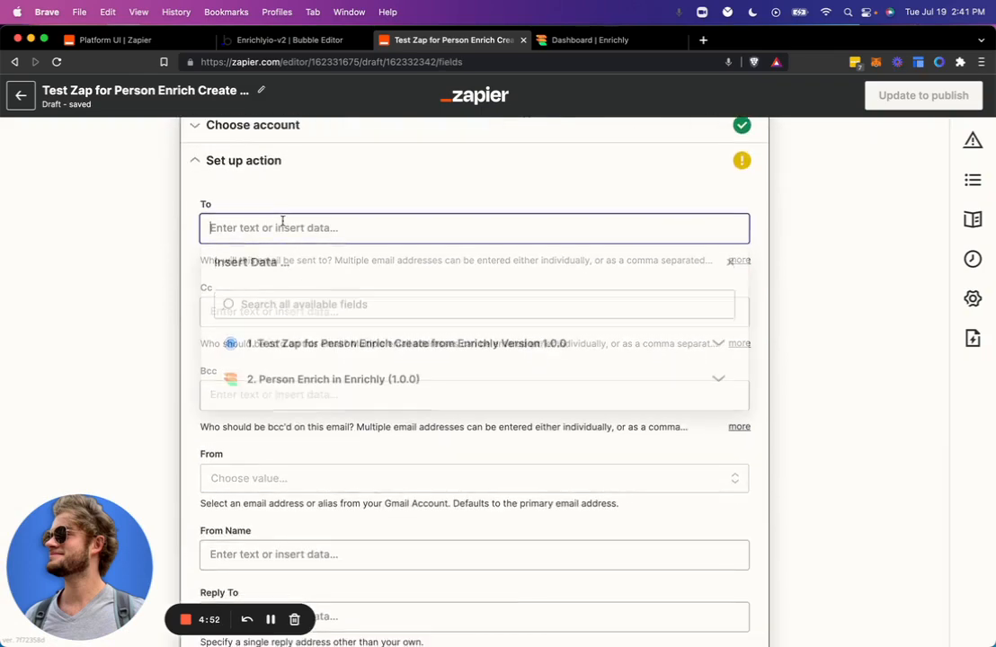
Map To to the Enrichly Work Email, with From Name Enrichly and Subject 'Hey'.
left_click(333, 379)
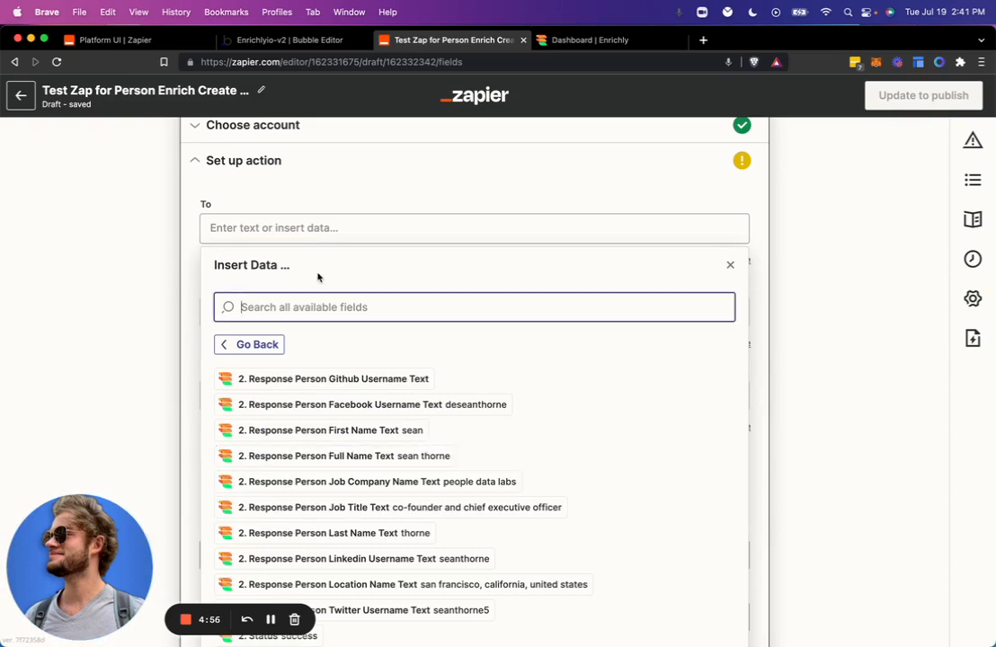
type("email")
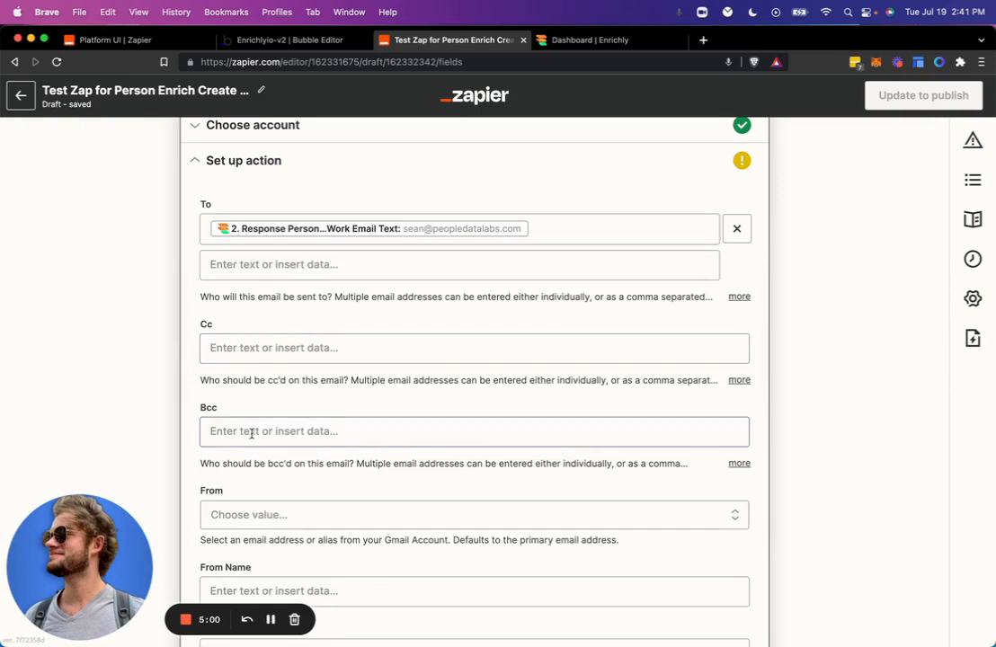
scroll("down", 3)
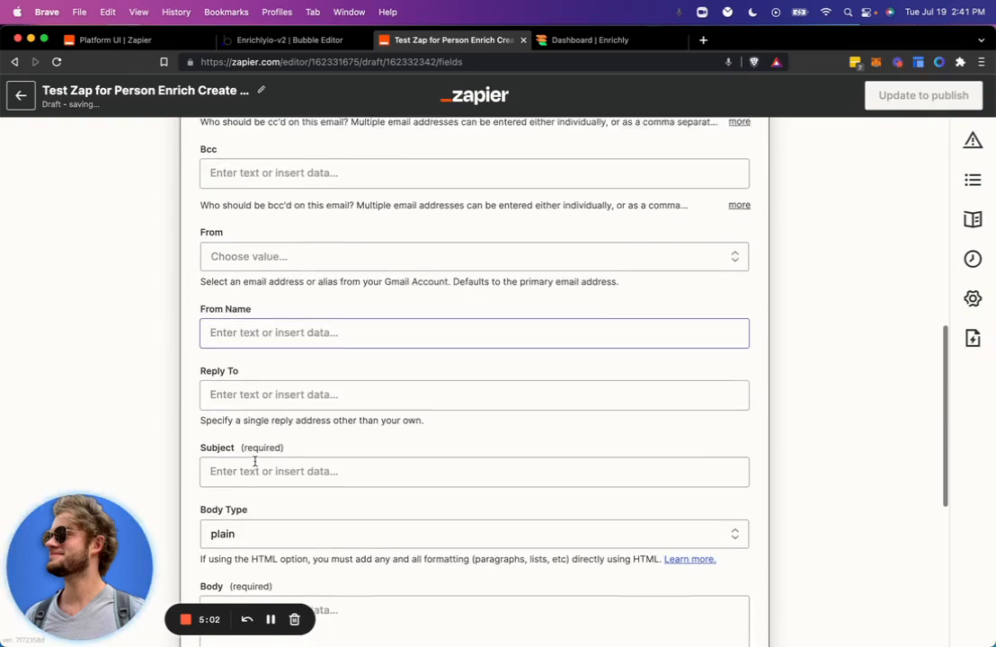
type("David")
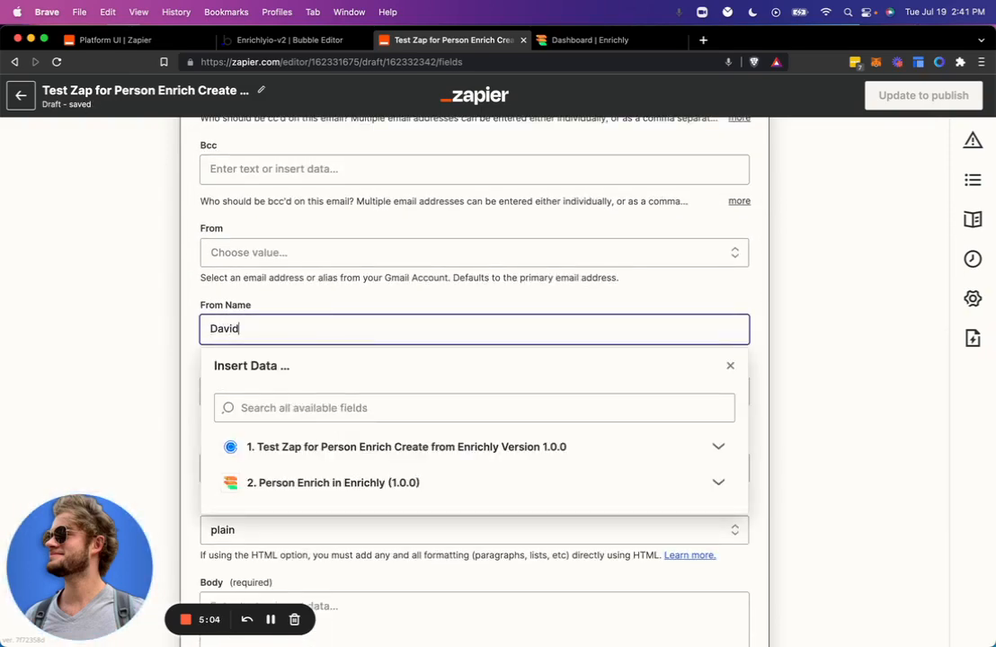
type("Enrichly")
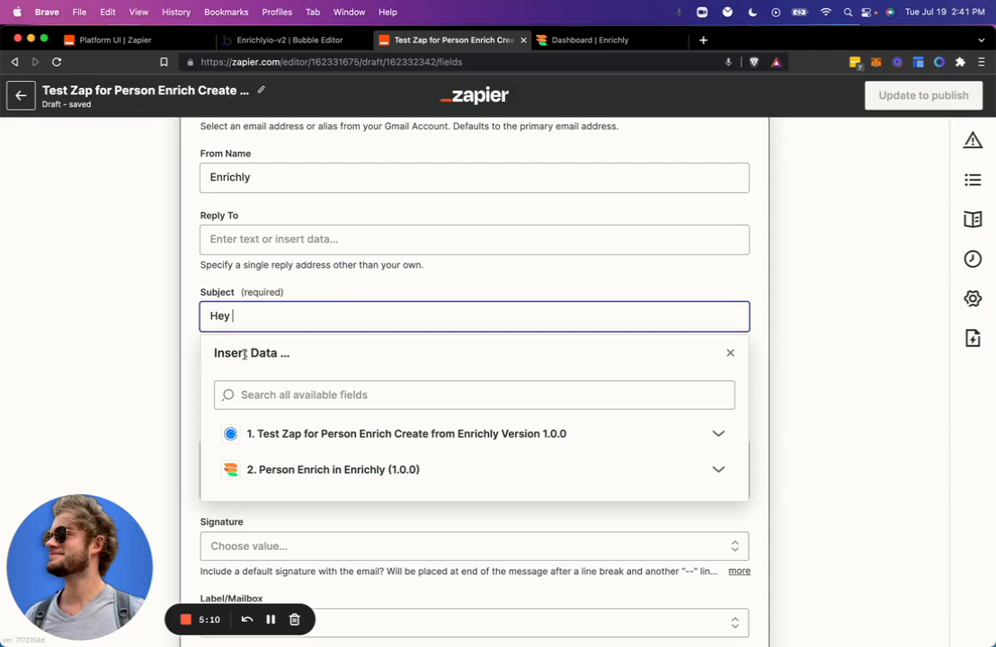
left_click(718, 469)
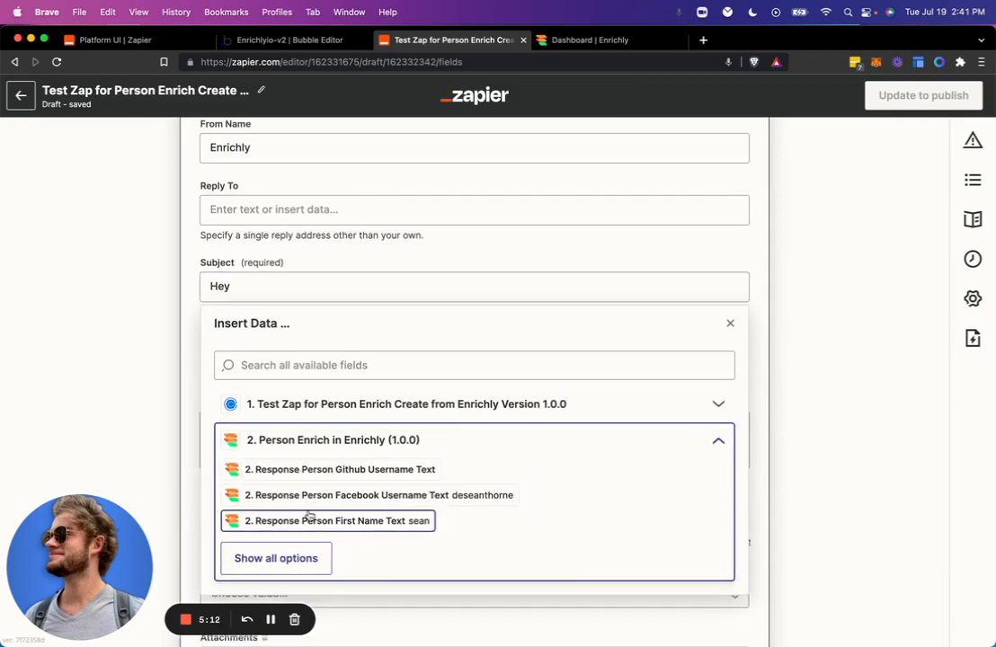
Make the subject 'Hey' plus First Name, and open the body with Full Name.
left_click(327, 520)
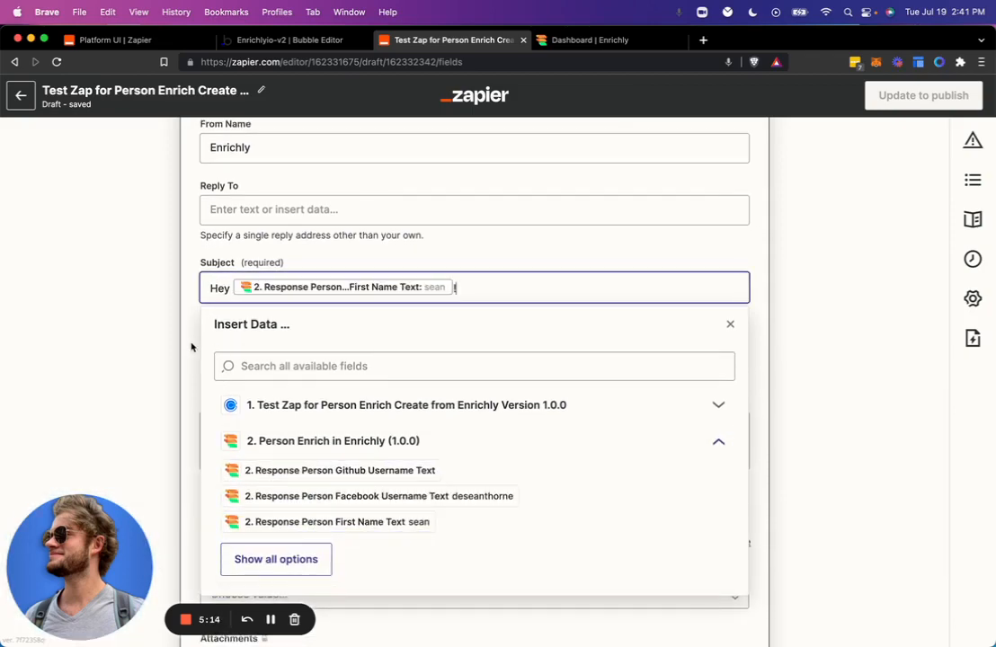
type("Hey")
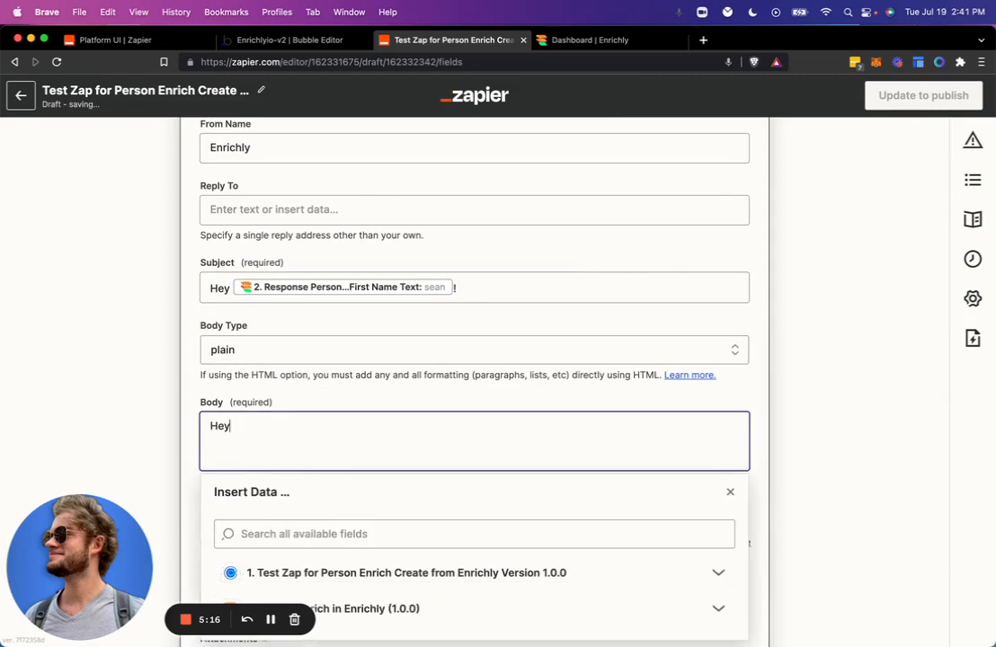
type("f")
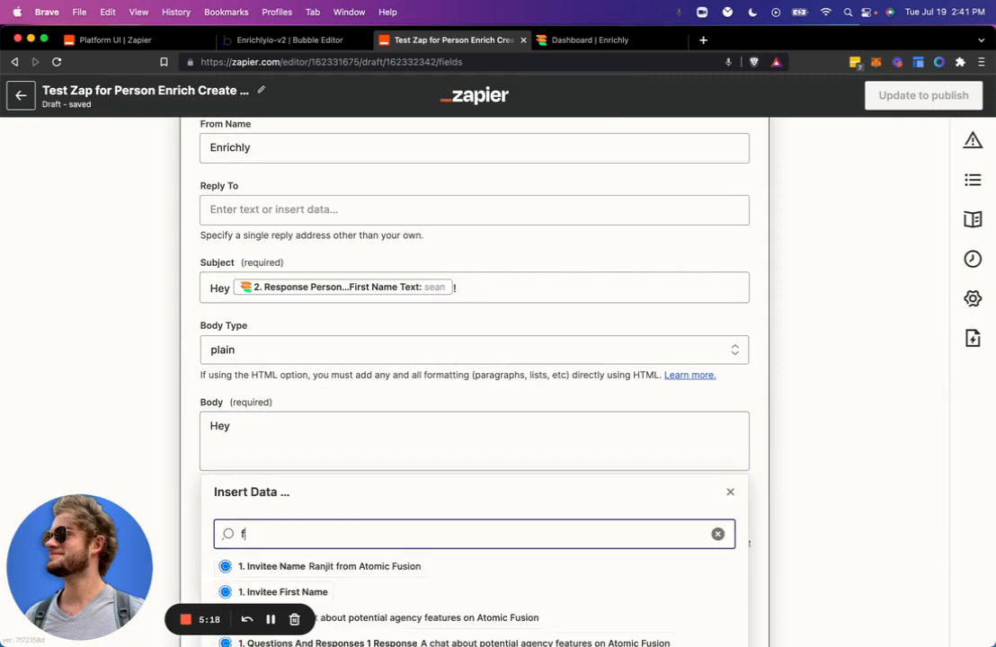
type("ull")
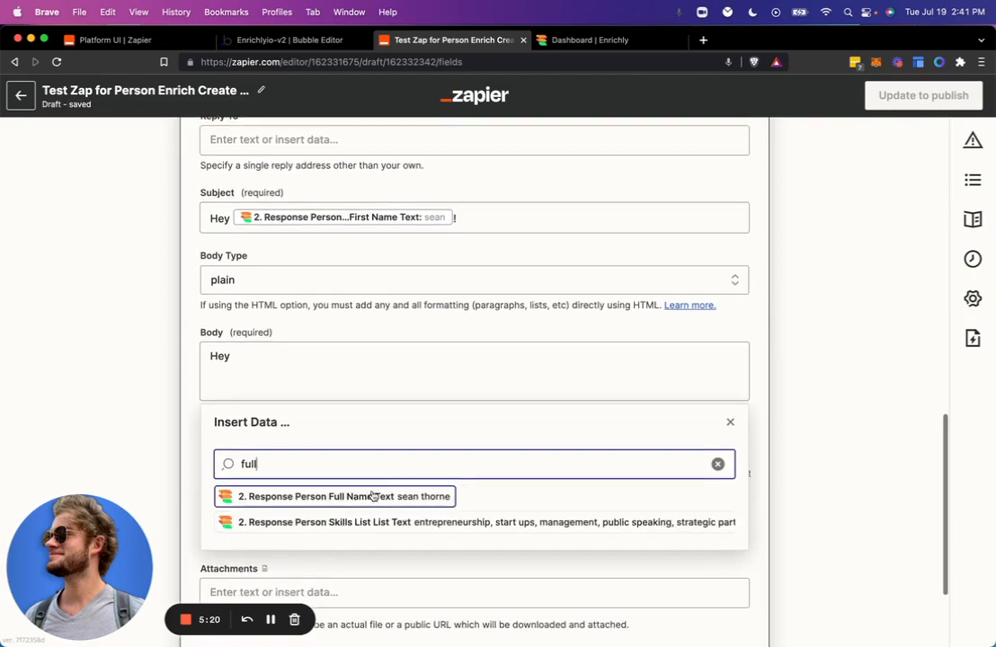
left_click(344, 496)
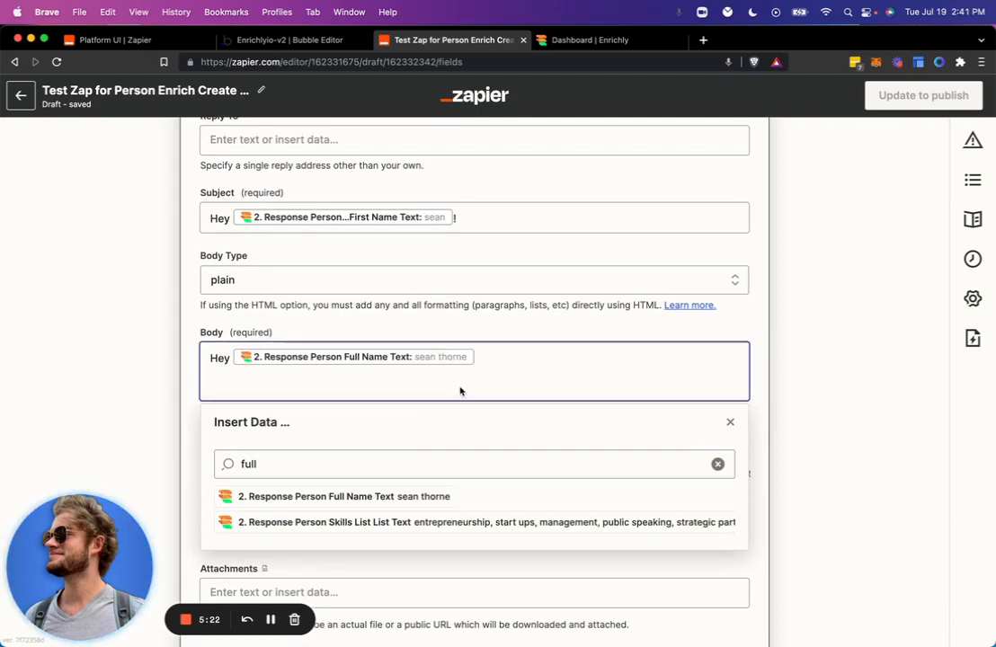
Continue the body with ', Just checked out your Linke…' and search for the LinkedIn field.
type(",")
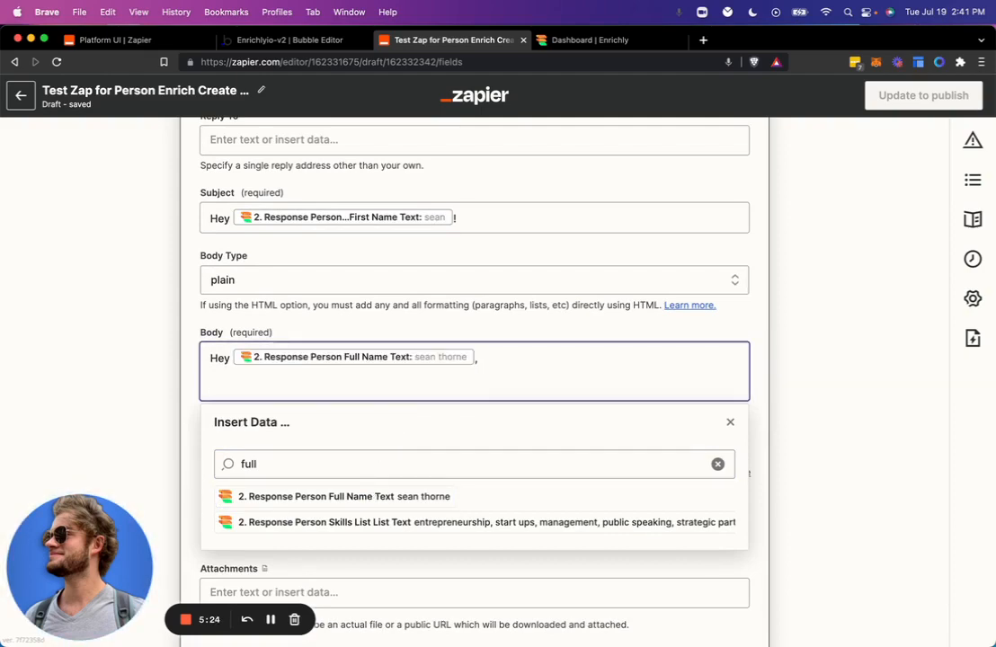
type("Just")
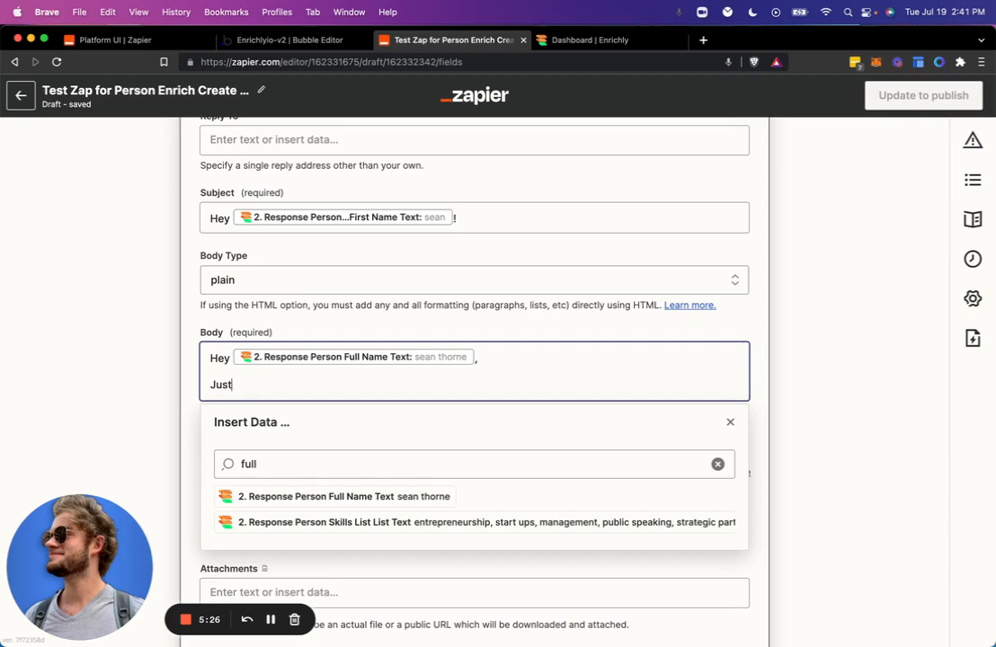
type("checked out")
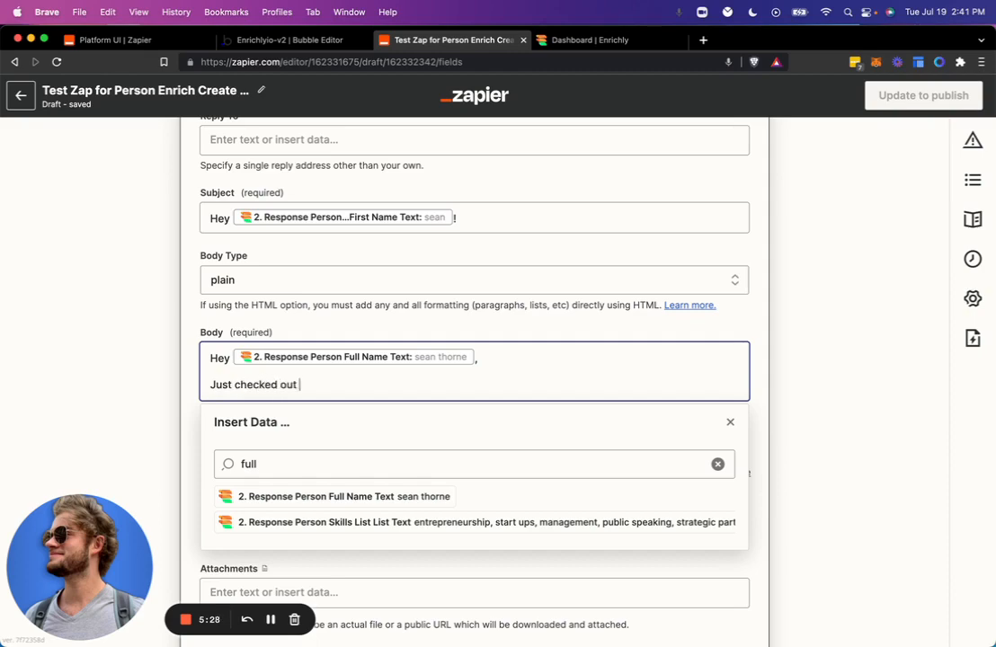
type("your LinkedIn profile here:")
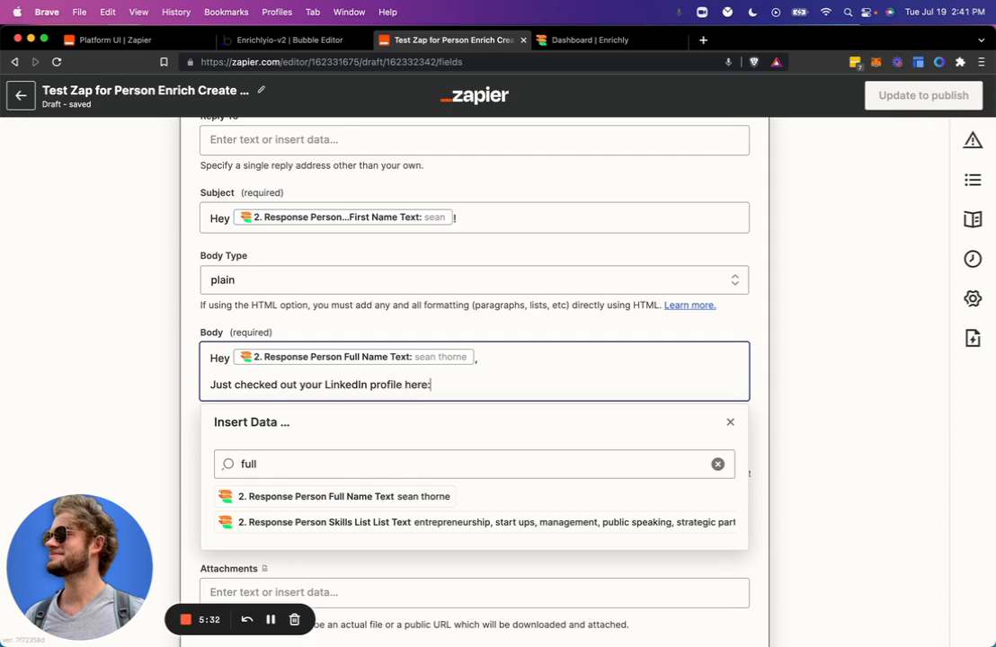
type("lin")
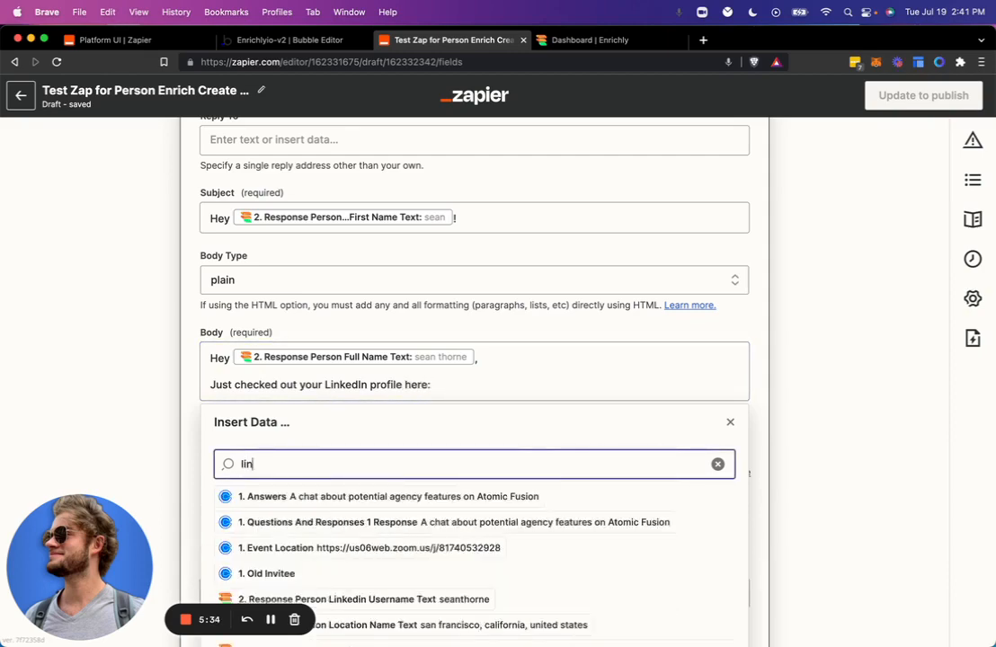
type("ked")
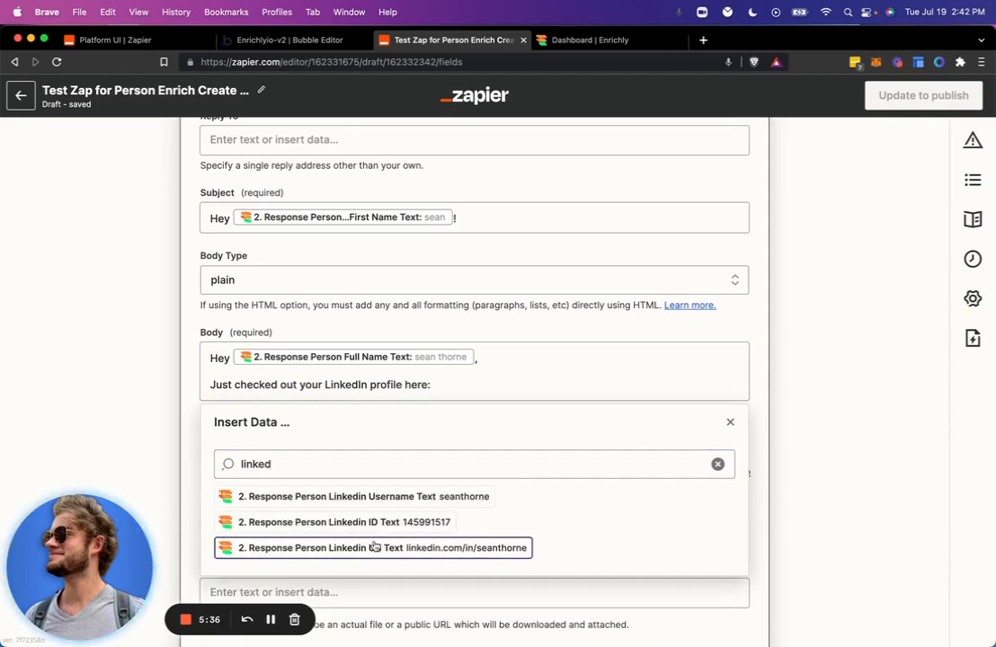
Insert the LinkedIn Url field into the body and end it with 'Thanks!'.
left_click(373, 548)
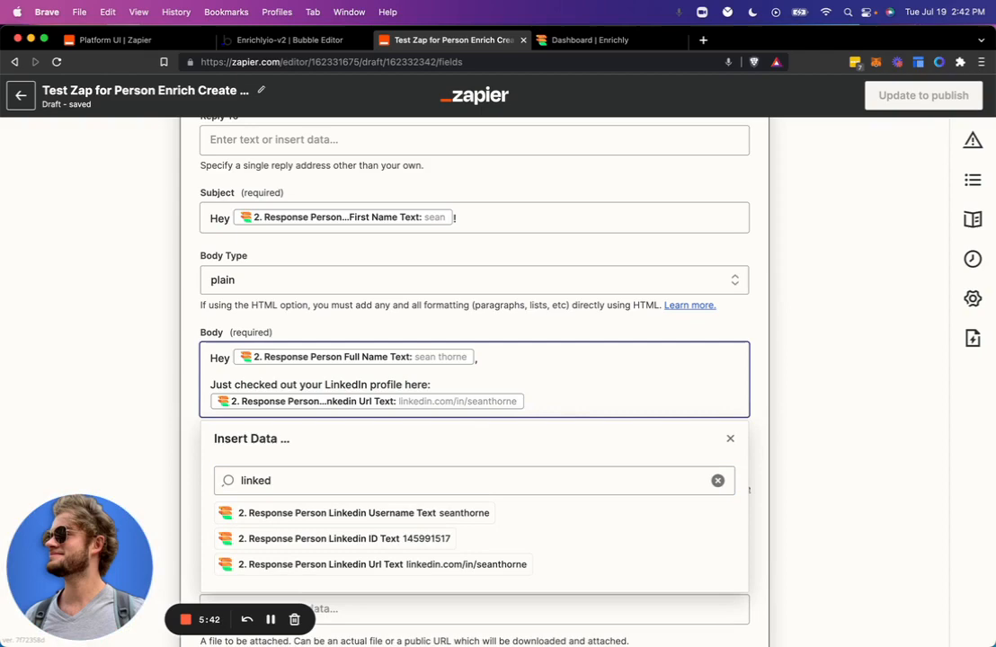
type("https://")
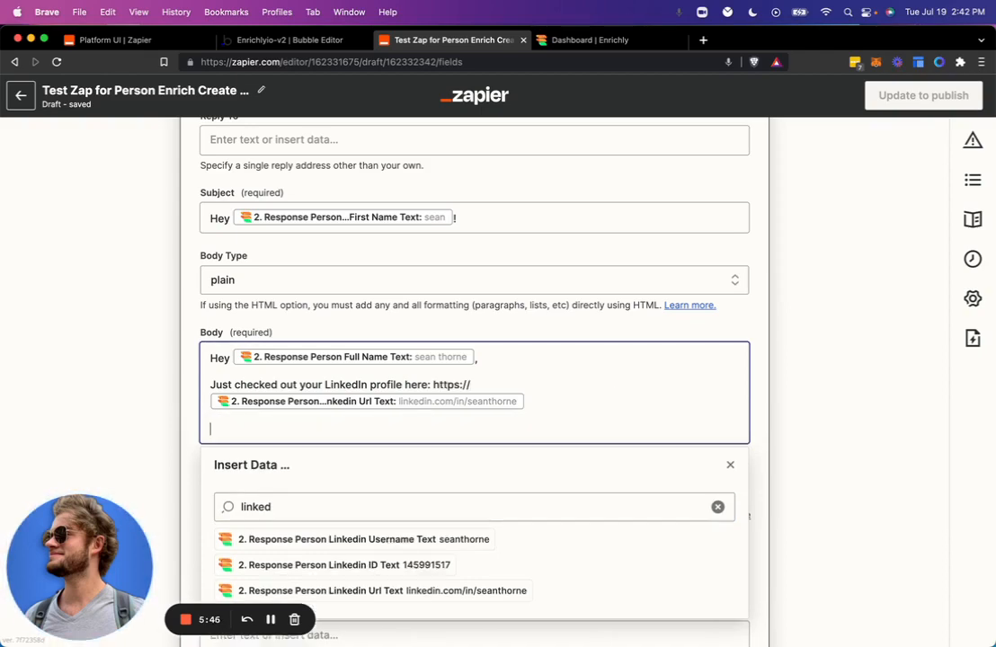
type("Thanks!")
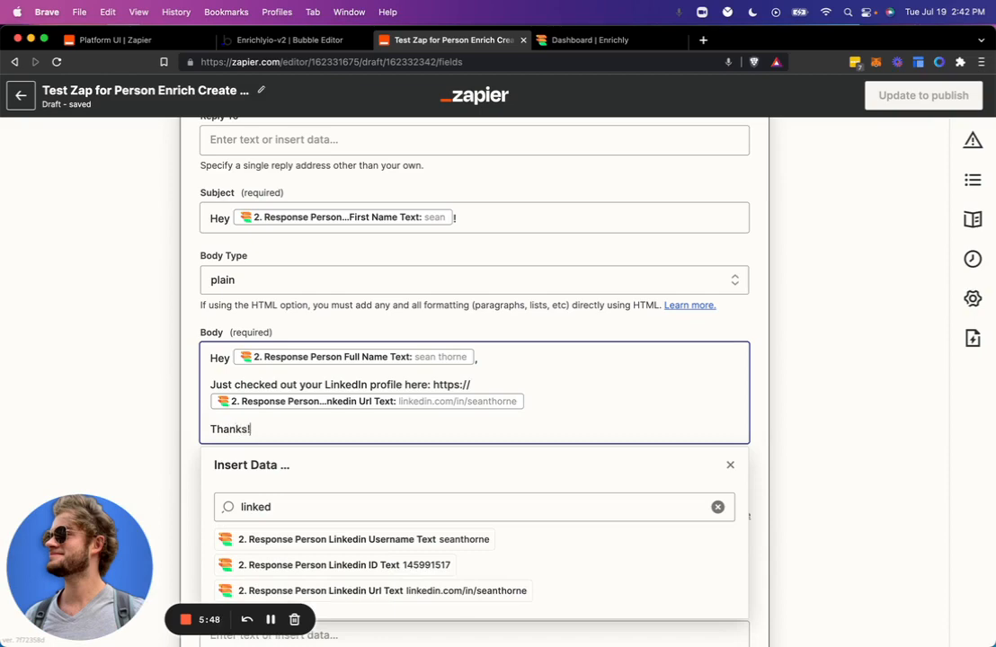
left_click(730, 465)
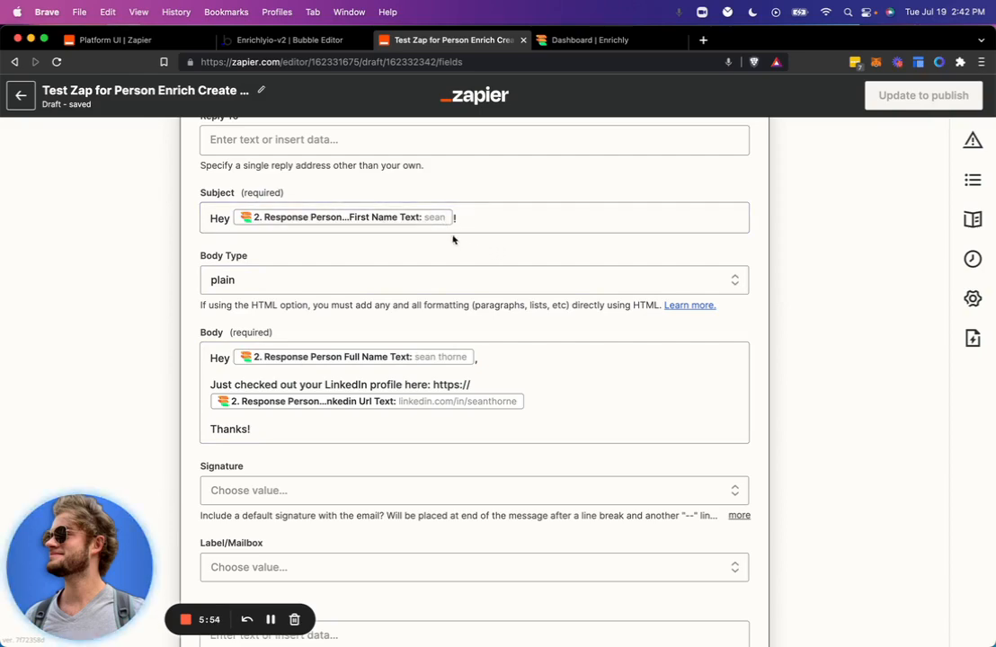
Add a blank line before 'Thanks!', browse all enriched fields, then continue to testing.
left_click(424, 357)
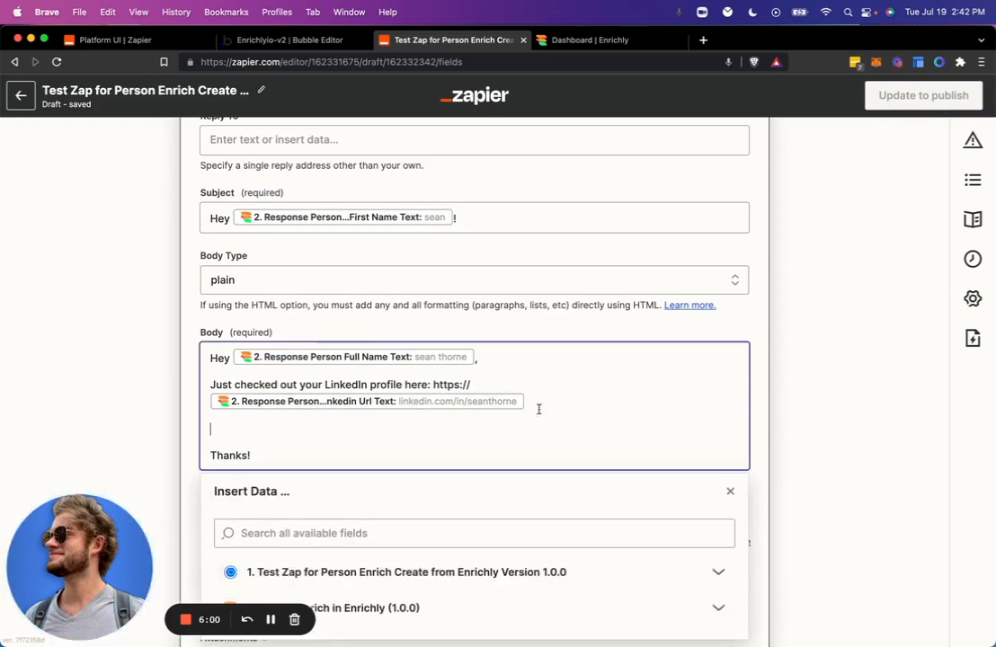
scroll("down", 3)
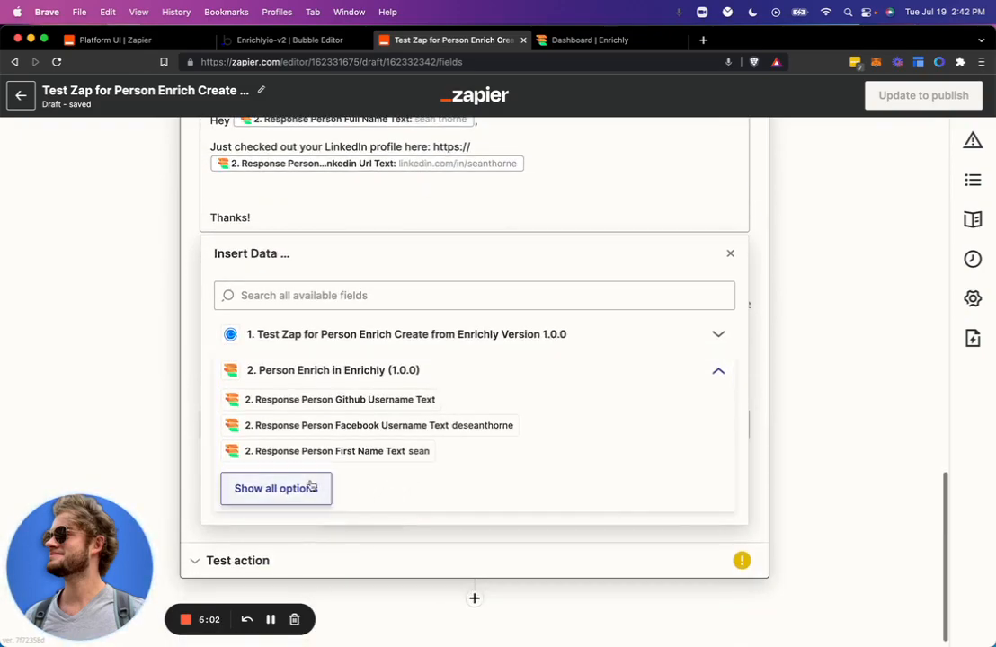
left_click(276, 488)
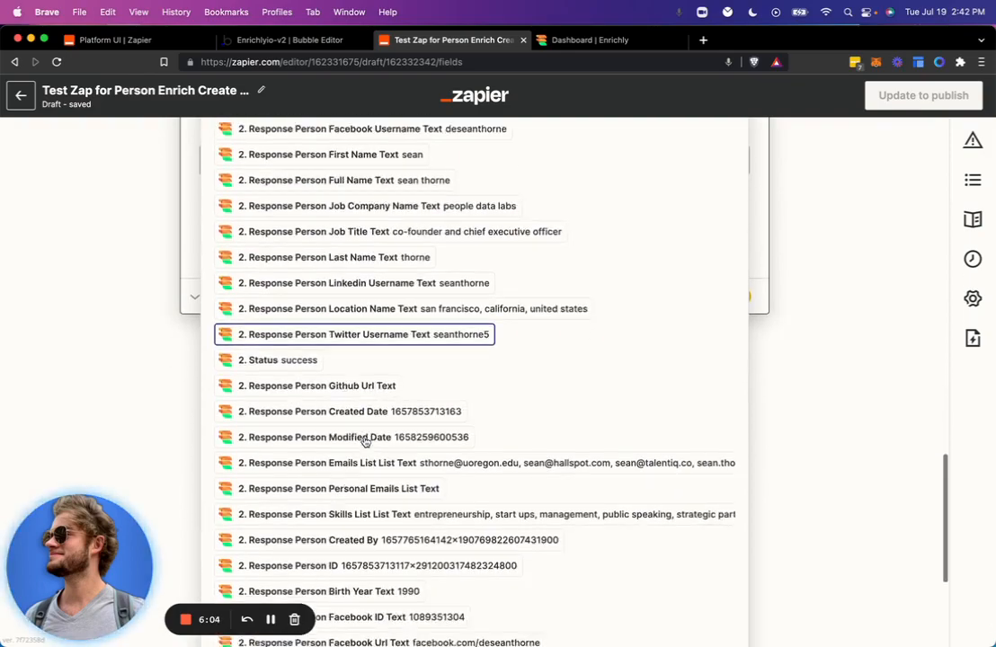
scroll("down", 3)
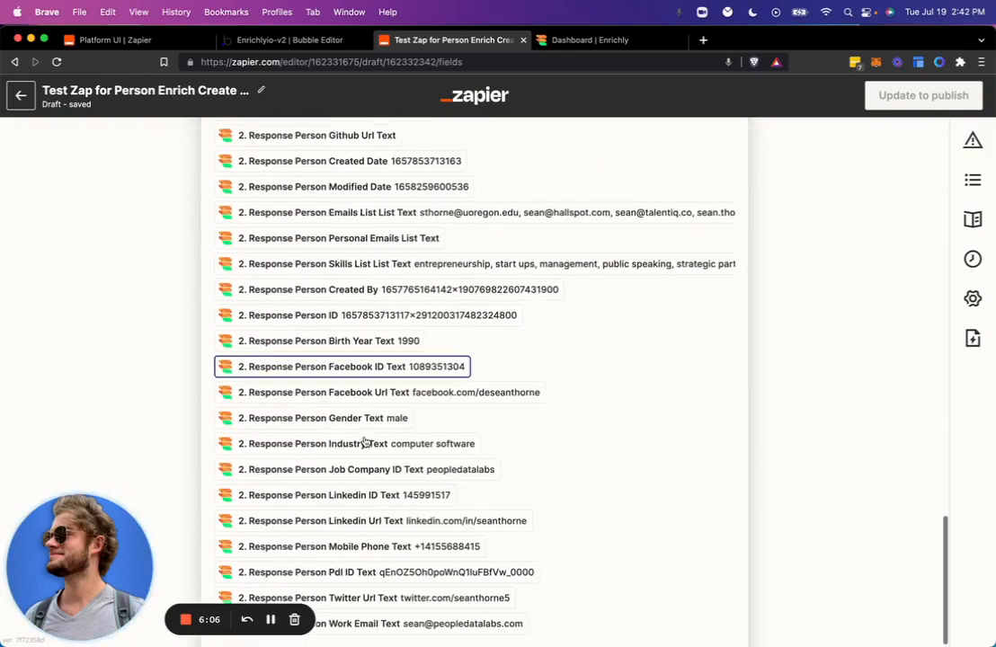
scroll("down", 3)
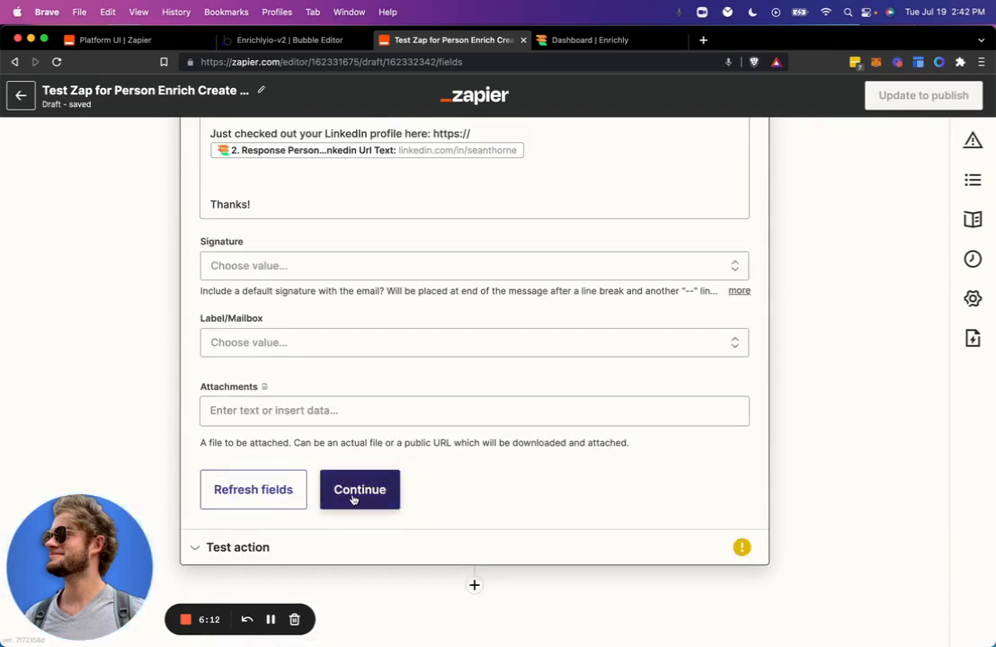
left_click(360, 489)
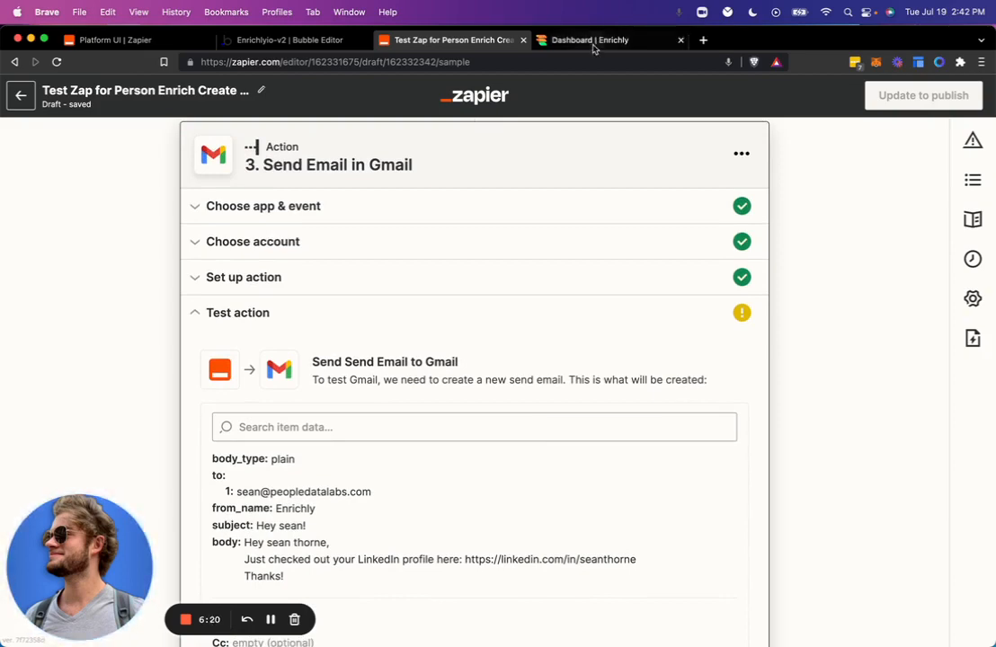
left_click(589, 39)
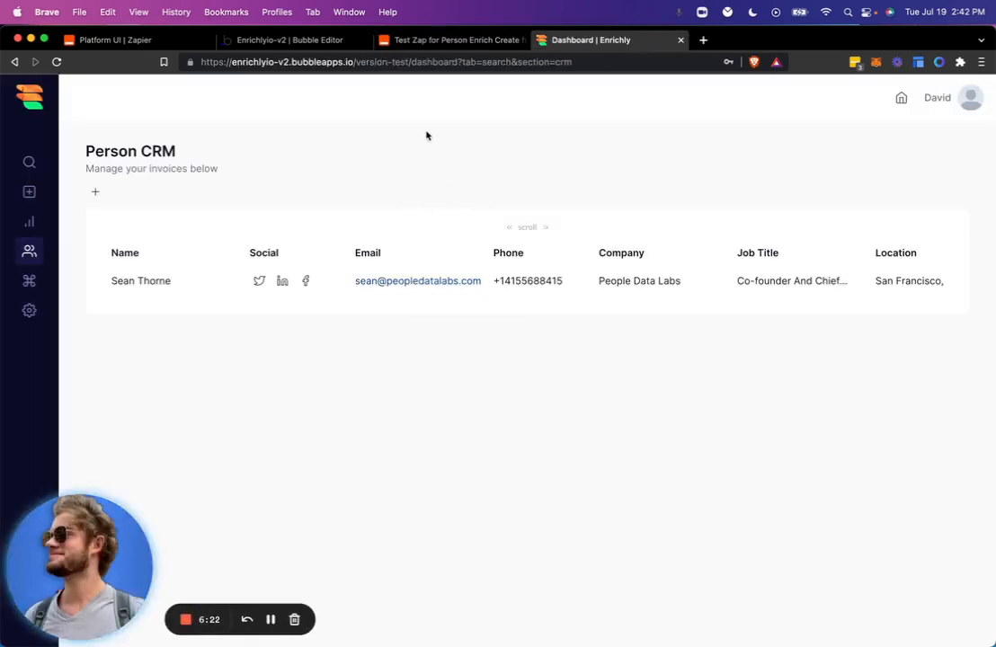